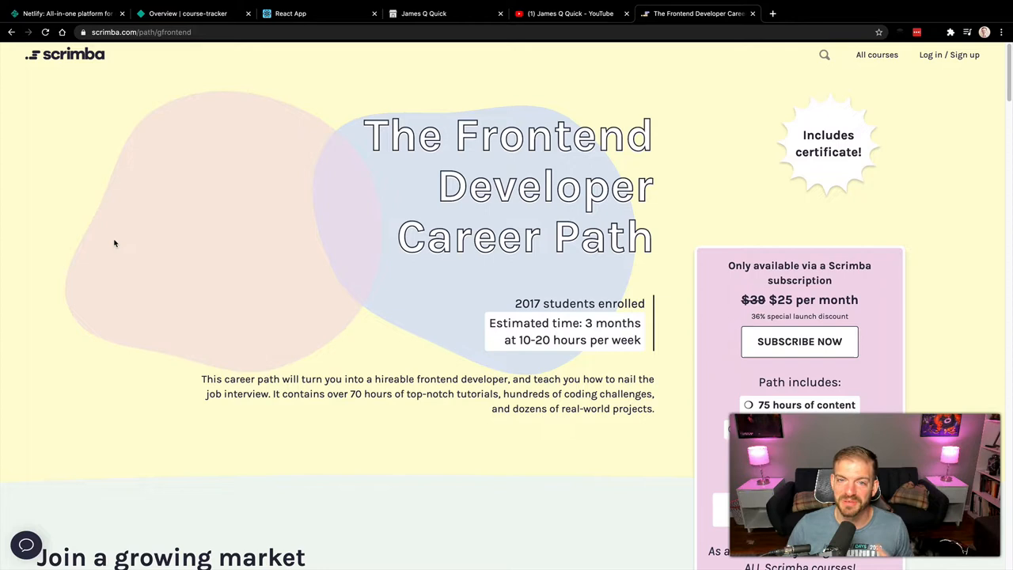
pyautogui.moveTo(129, 248)
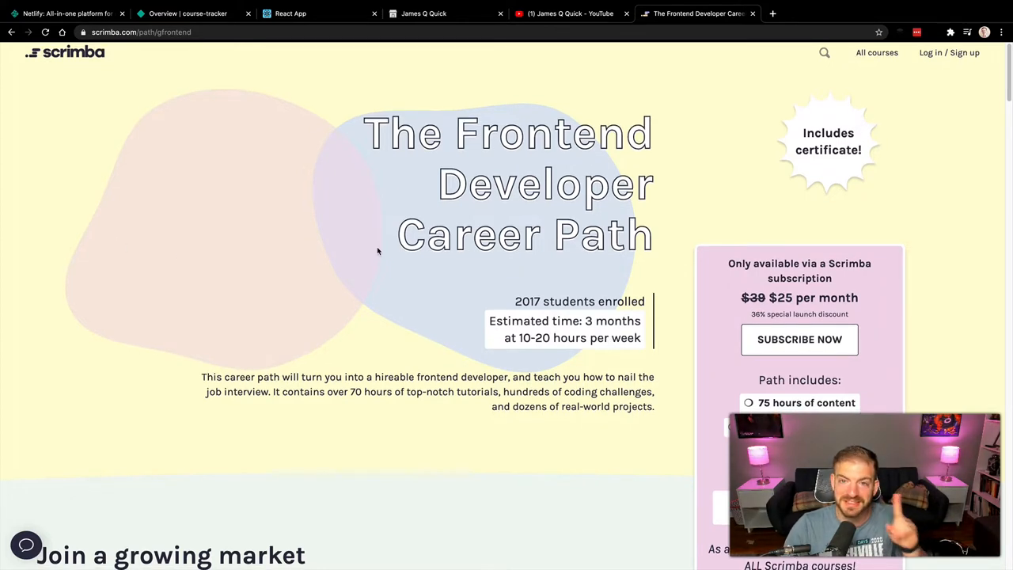
# - Scroll down the Frontend Developer Career Path page to Meet your teachers
pyautogui.scroll(-3)
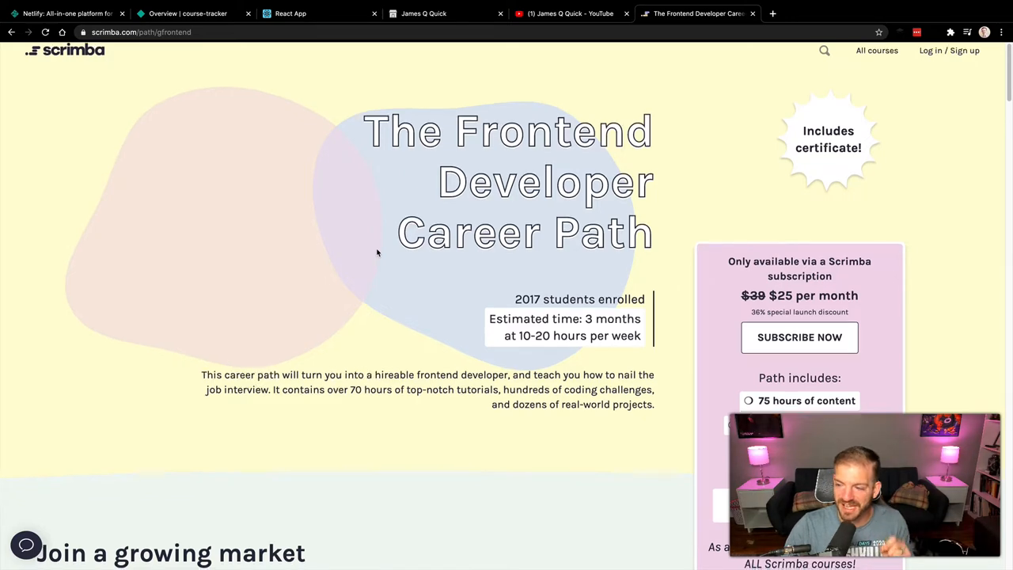
pyautogui.scroll(-3)
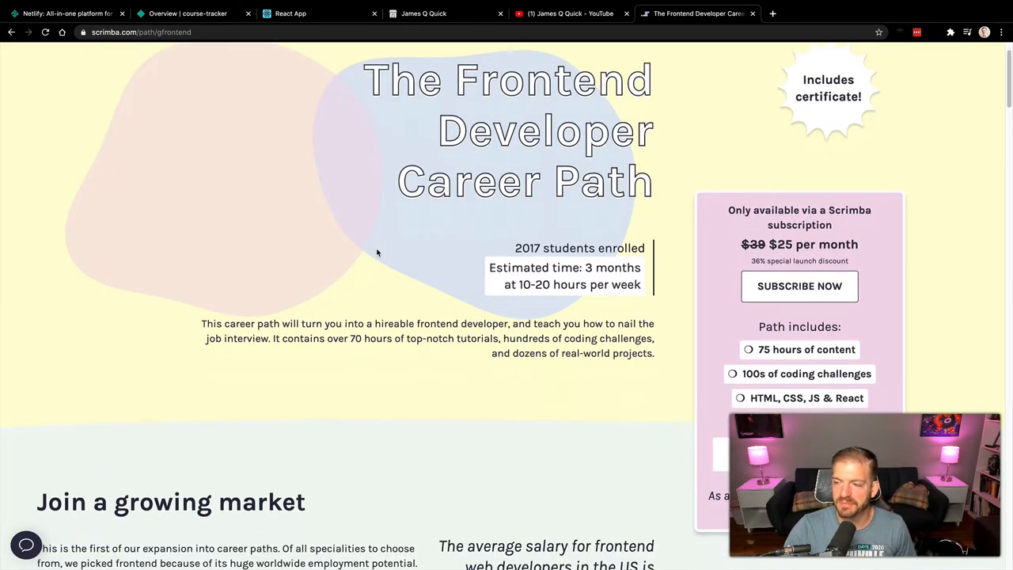
pyautogui.scroll(-3)
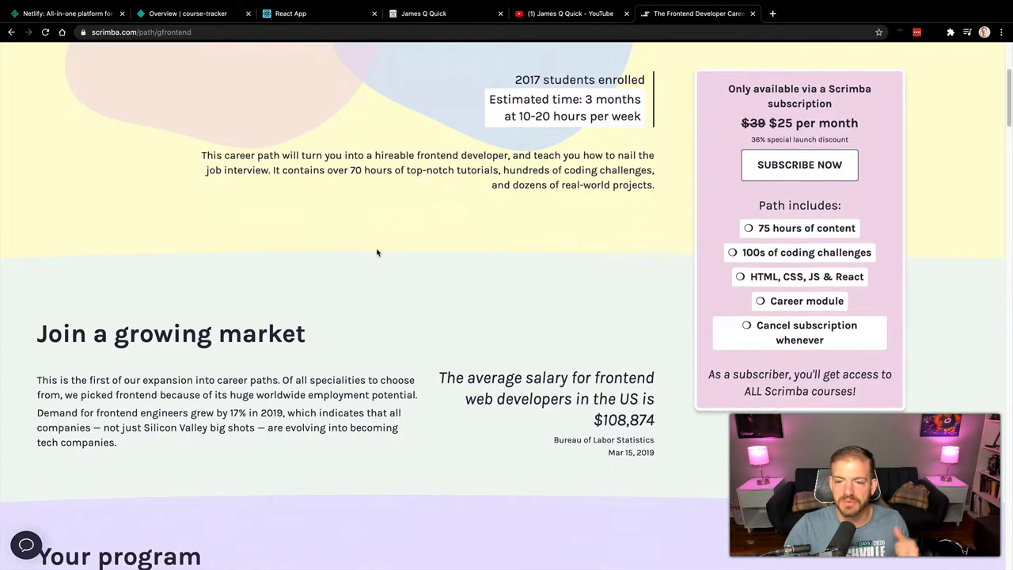
pyautogui.scroll(-3)
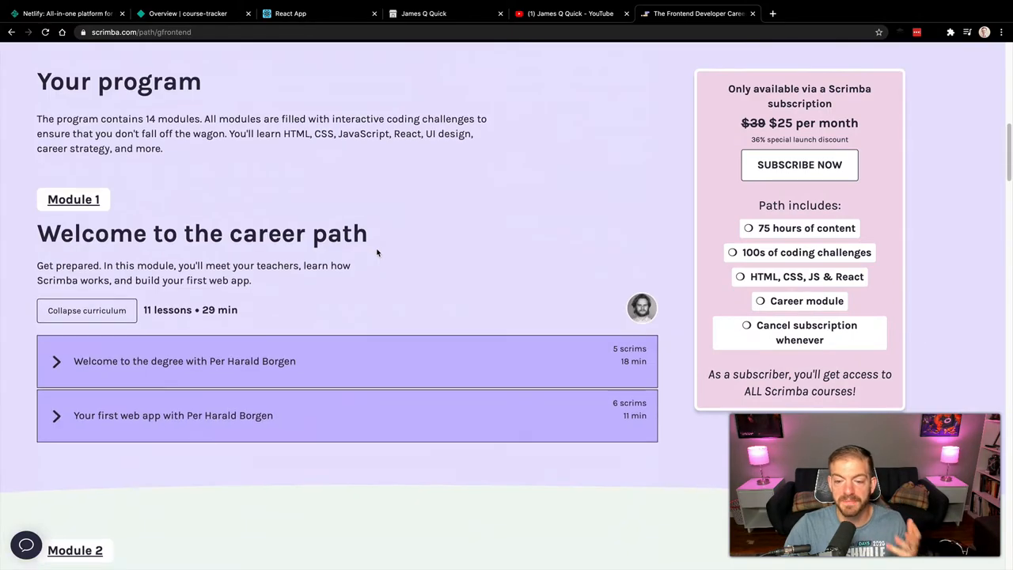
pyautogui.scroll(-3)
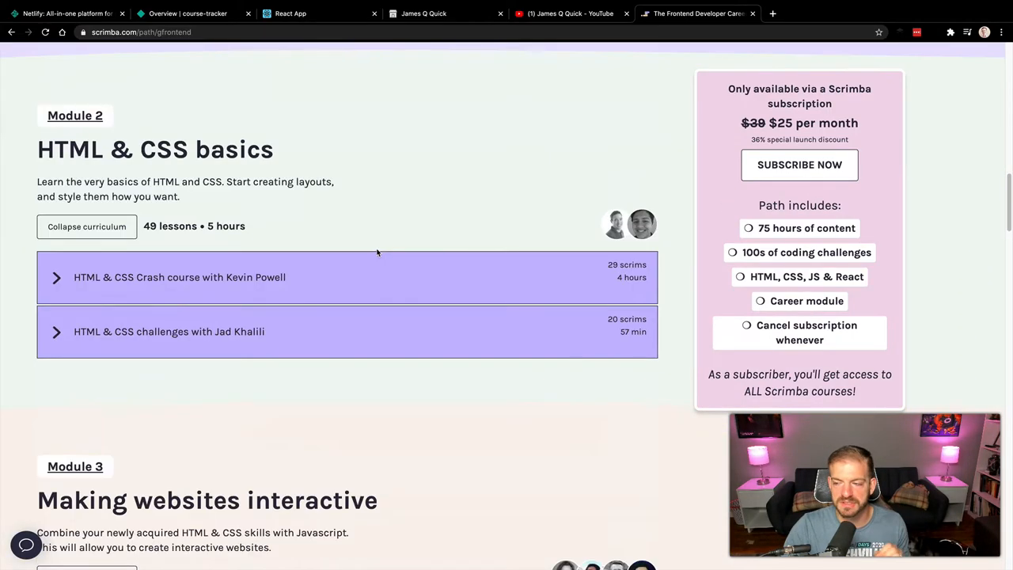
pyautogui.scroll(-3)
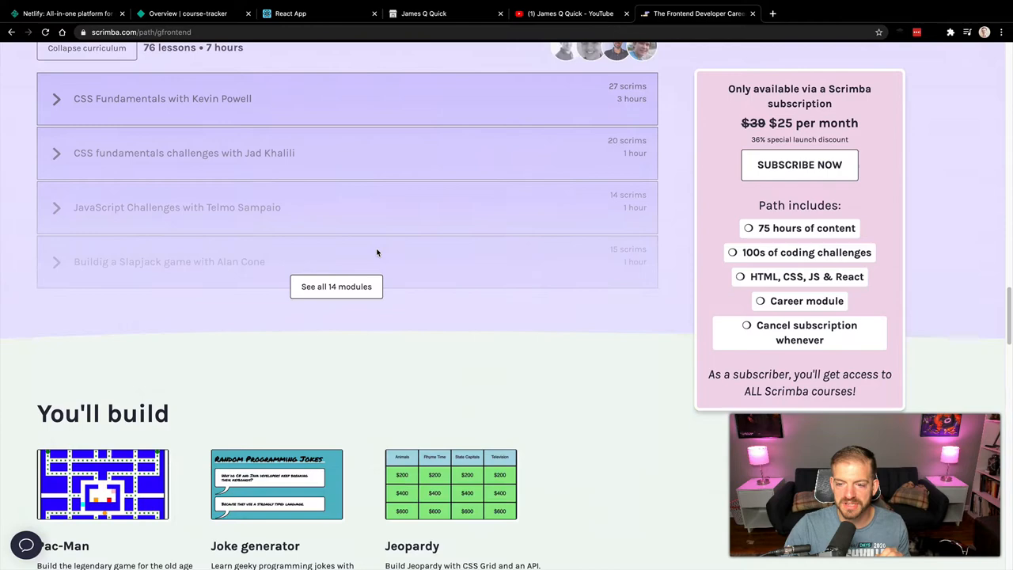
pyautogui.scroll(-3)
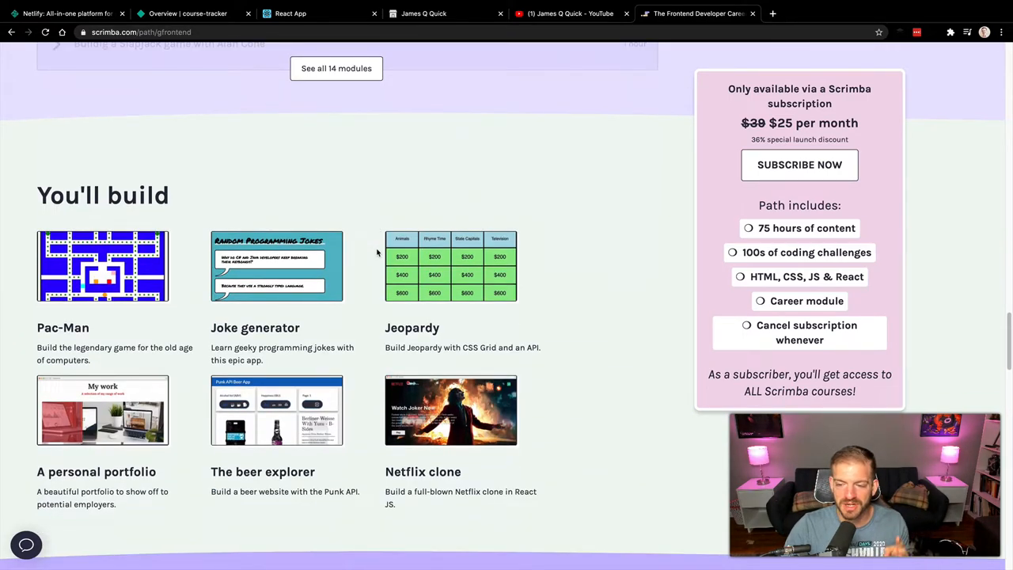
pyautogui.scroll(-3)
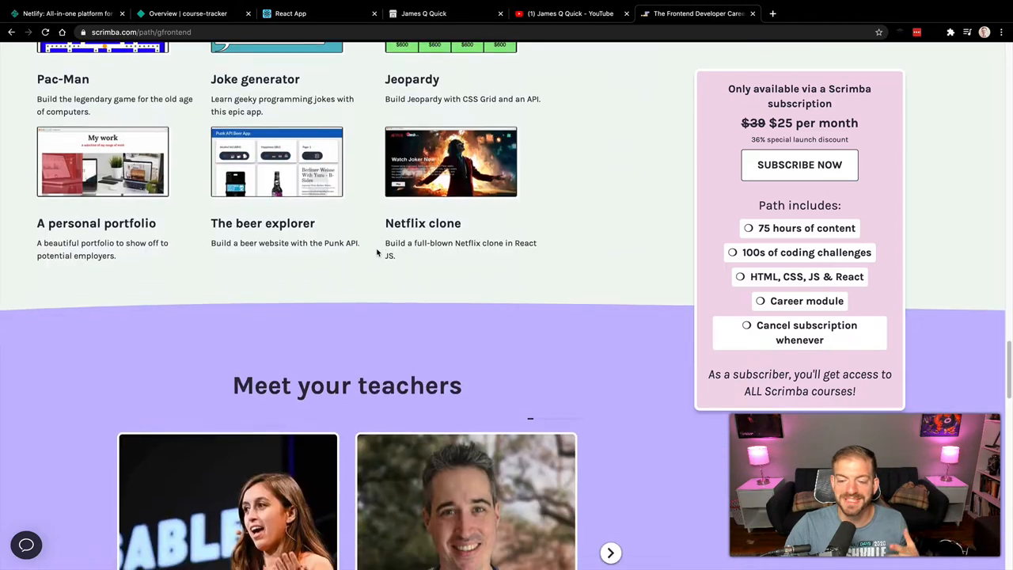
pyautogui.scroll(-3)
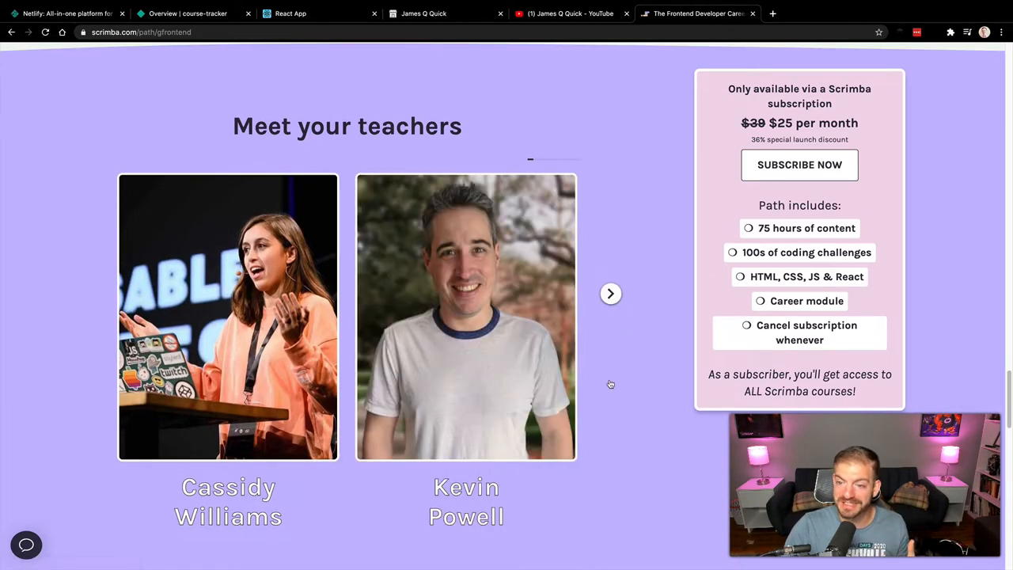
# - Page through the teacher carousel to Karl Hadwen and Jesse Hall
pyautogui.click(611, 294)
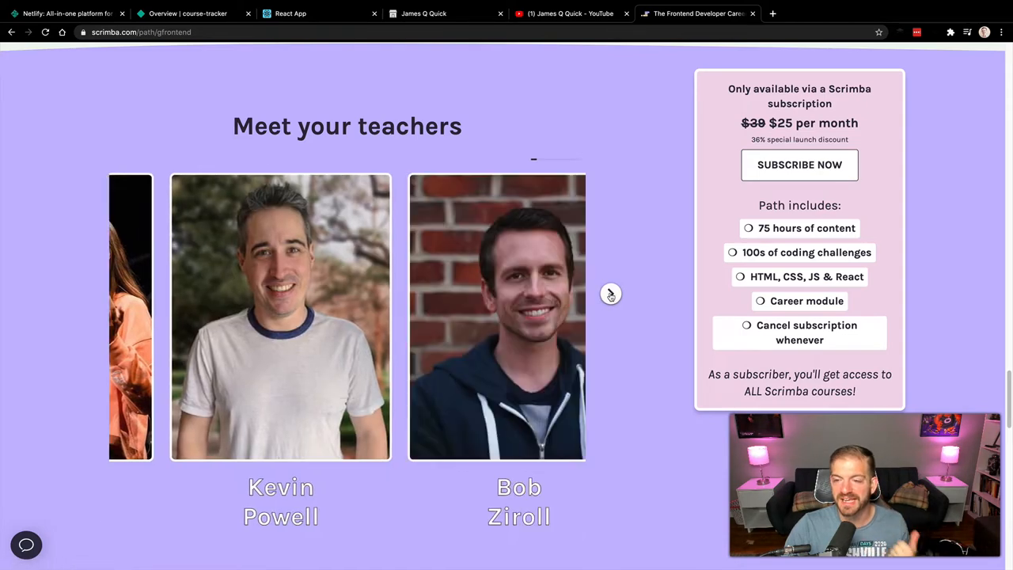
pyautogui.click(611, 294)
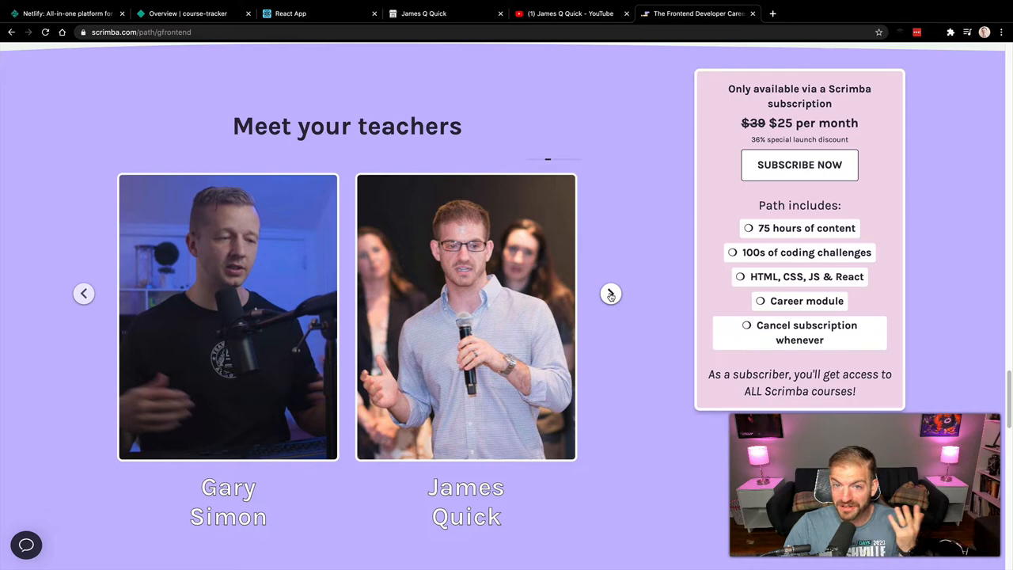
pyautogui.click(610, 293)
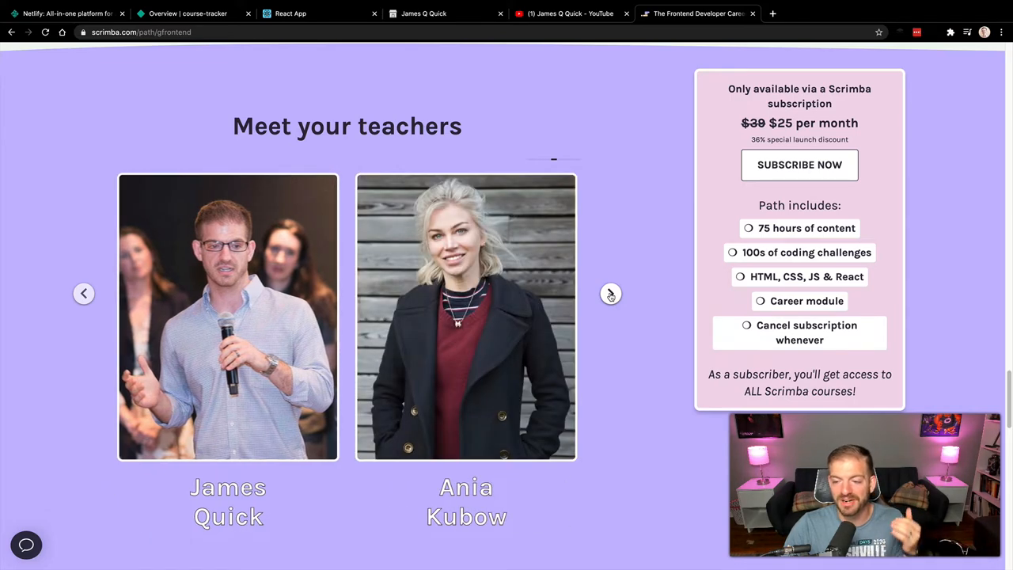
pyautogui.click(611, 294)
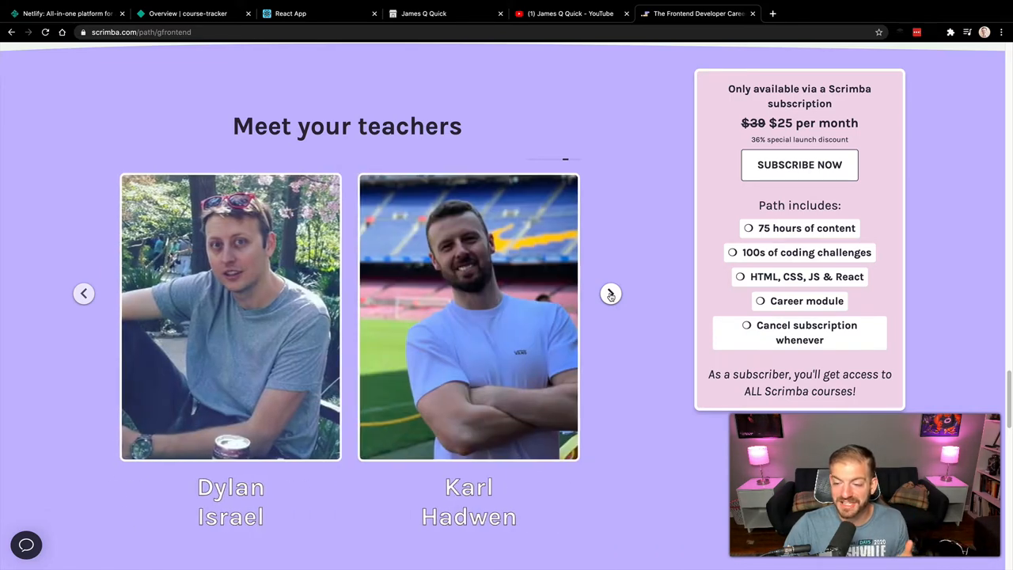
pyautogui.click(611, 294)
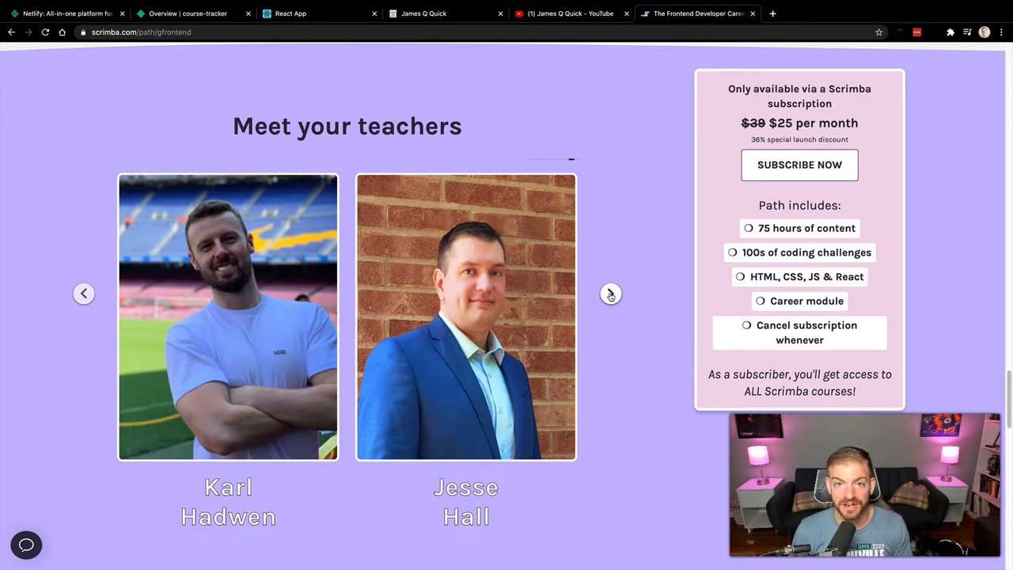
pyautogui.click(68, 14)
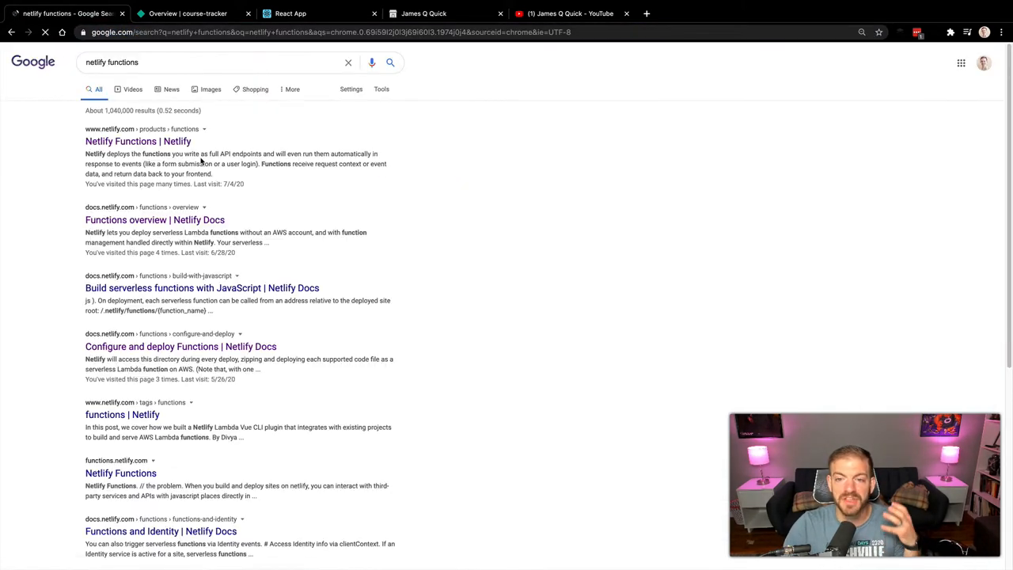
# - Open the 'Netlify Functions | Netlify' result from the Google search
pyautogui.click(138, 141)
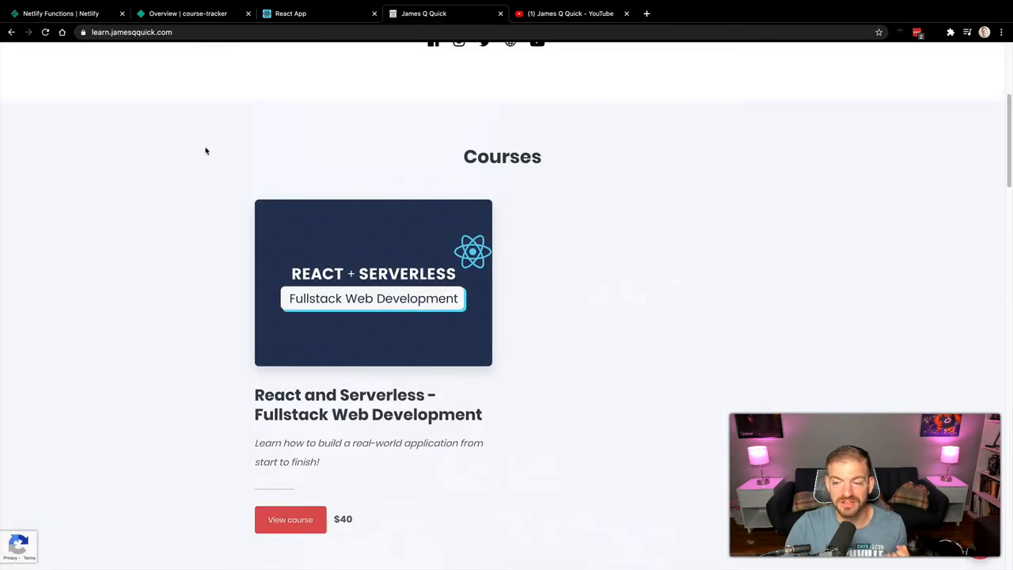
# - Open the Netlify Serverless Functions Cheat Sheet card, then return to the Netlify Functions page
pyautogui.scroll(3)
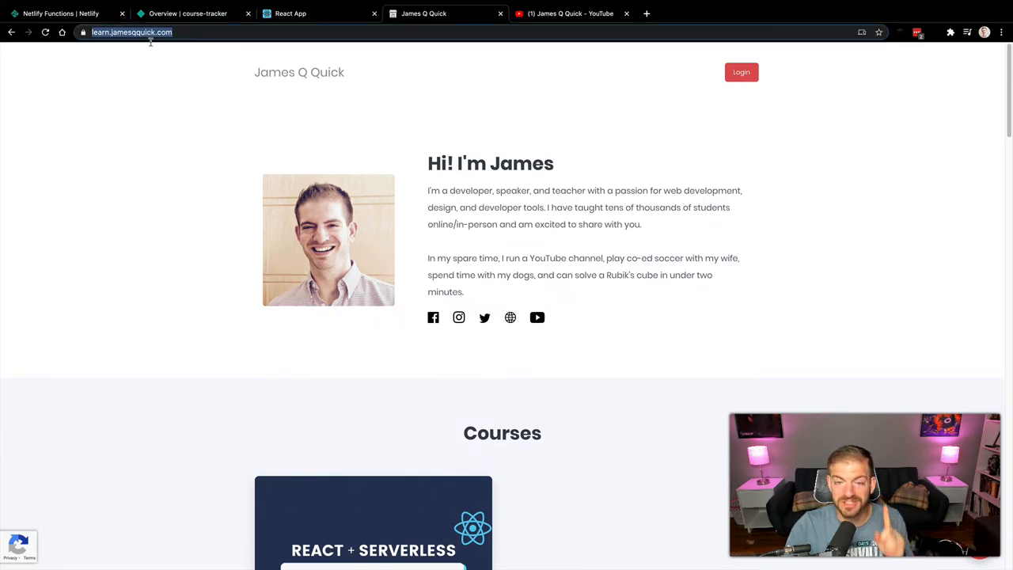
pyautogui.scroll(-3)
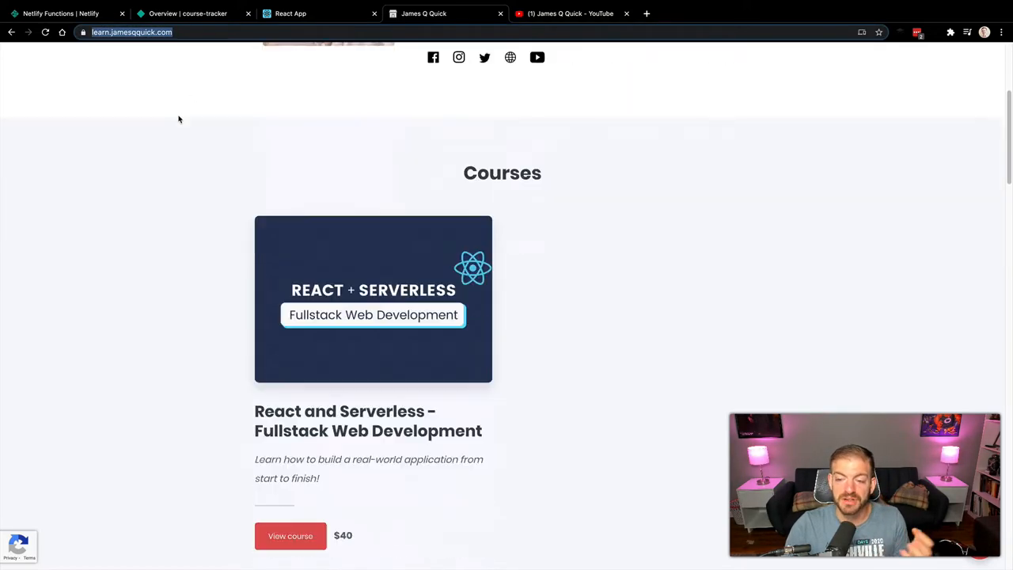
pyautogui.scroll(-3)
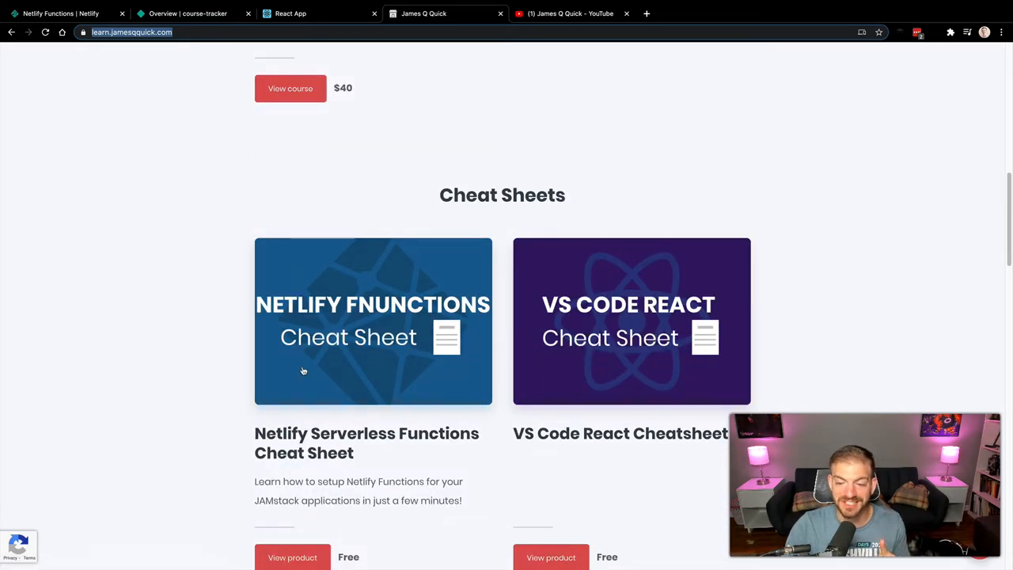
pyautogui.click(372, 321)
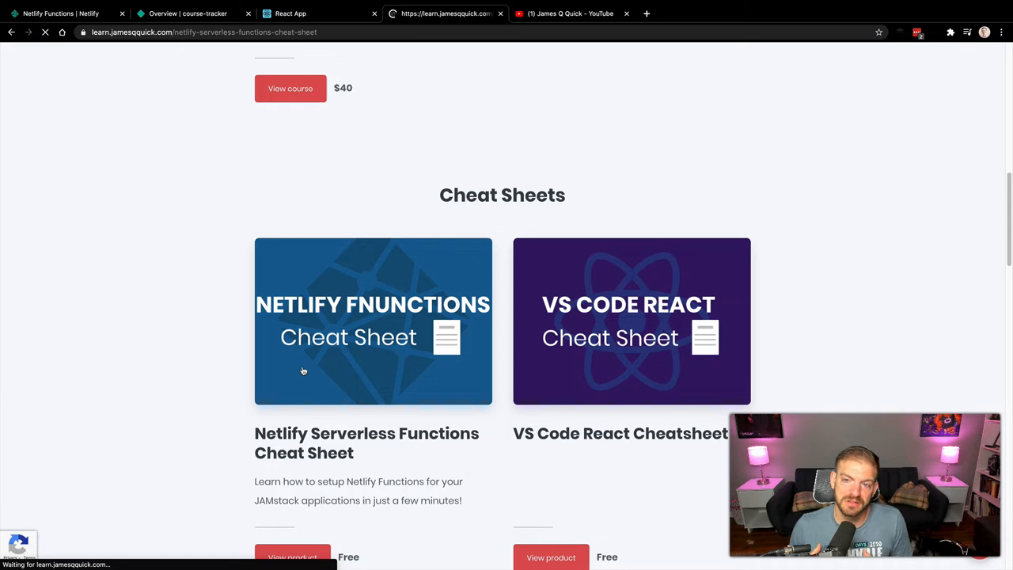
pyautogui.click(373, 320)
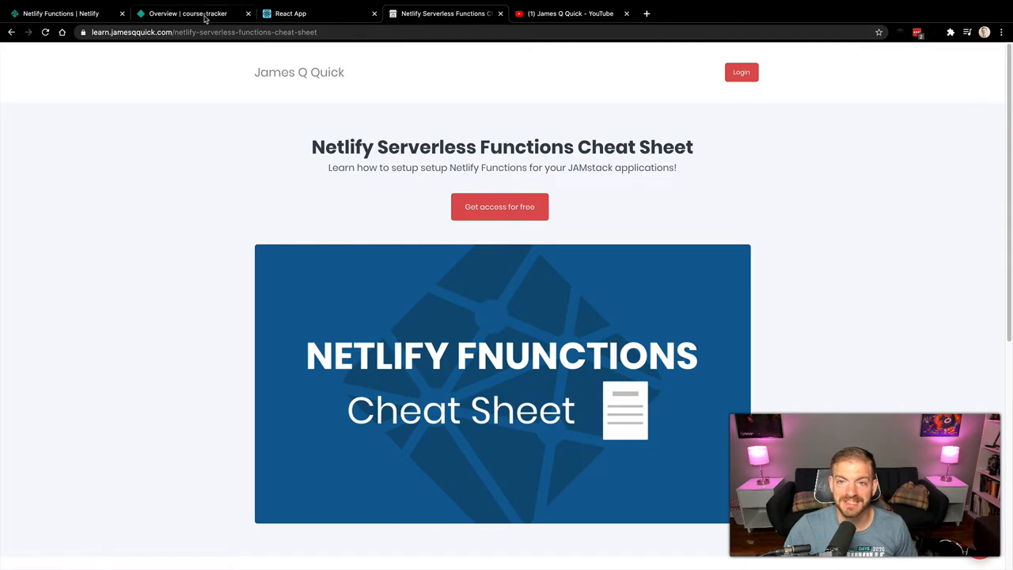
pyautogui.click(63, 13)
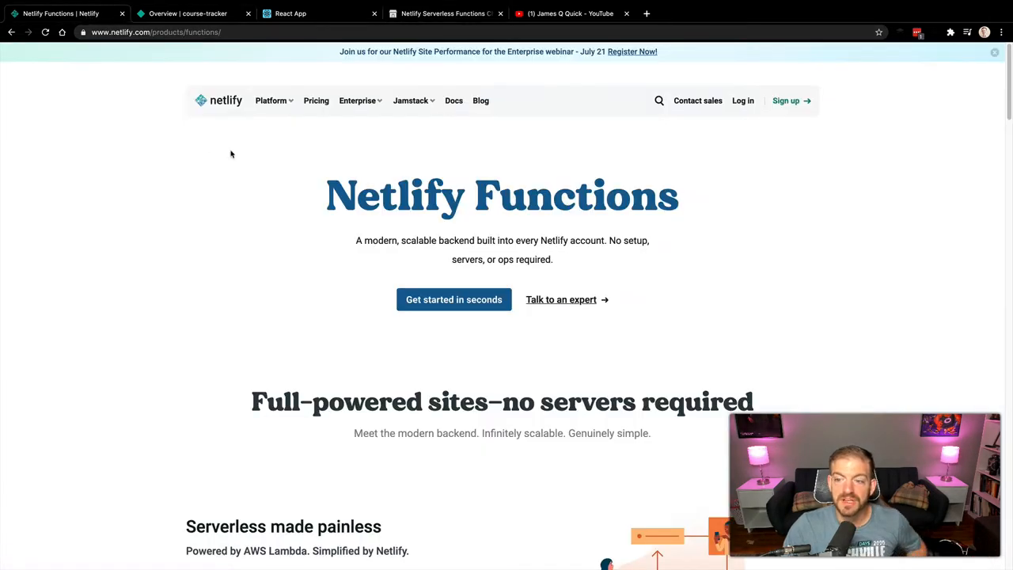
pyautogui.moveTo(271, 211)
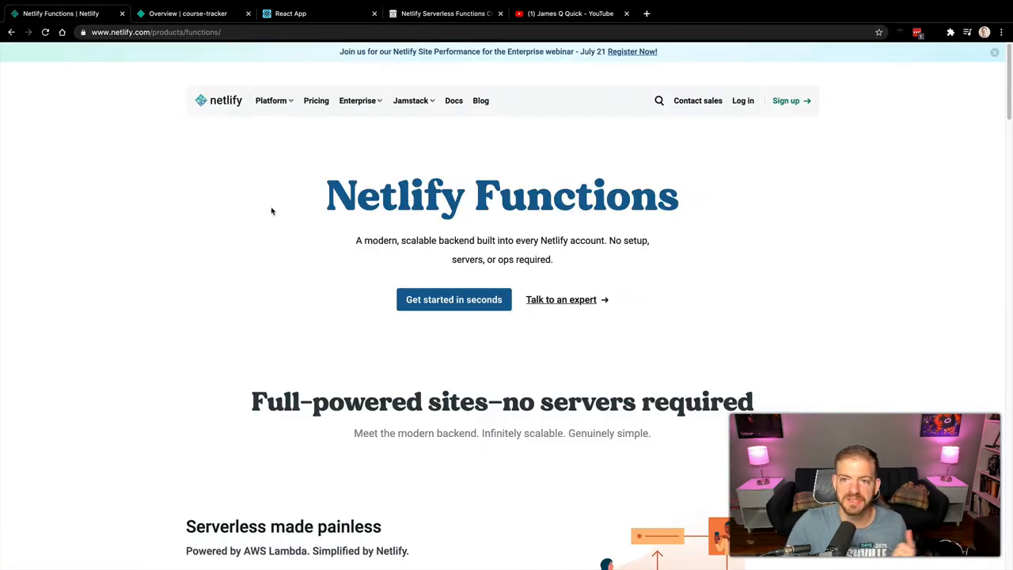
# - Scroll through course-tracker's seven deployed Lambda functions, then switch to the Course Tracker app
pyautogui.click(188, 14)
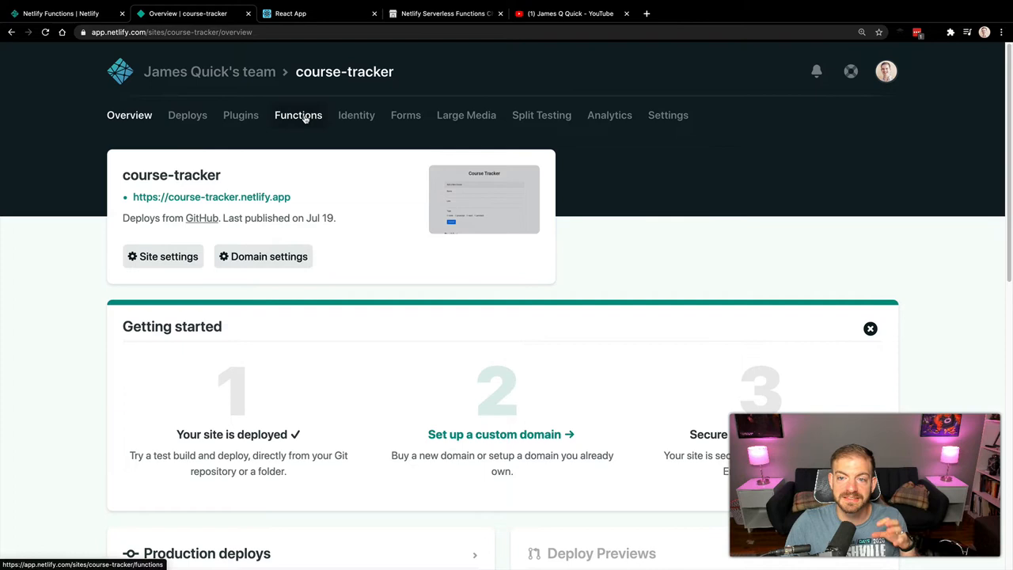
pyautogui.click(298, 115)
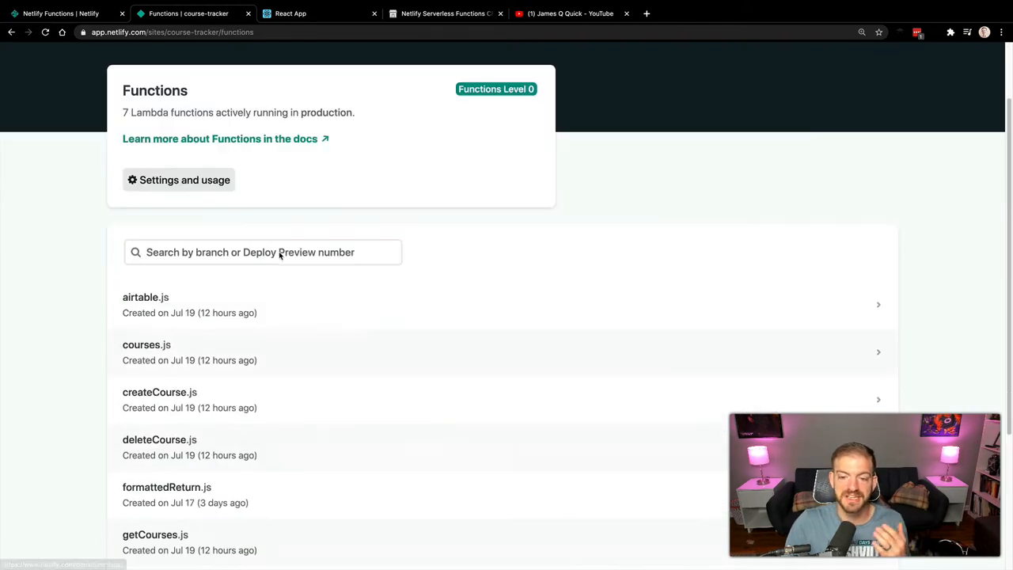
pyautogui.scroll(-3)
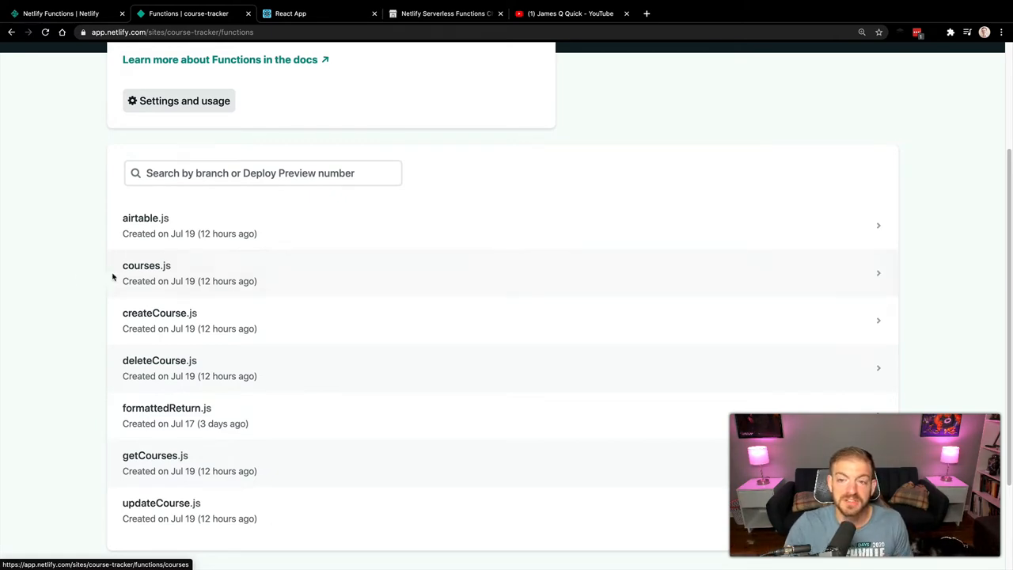
pyautogui.click(317, 14)
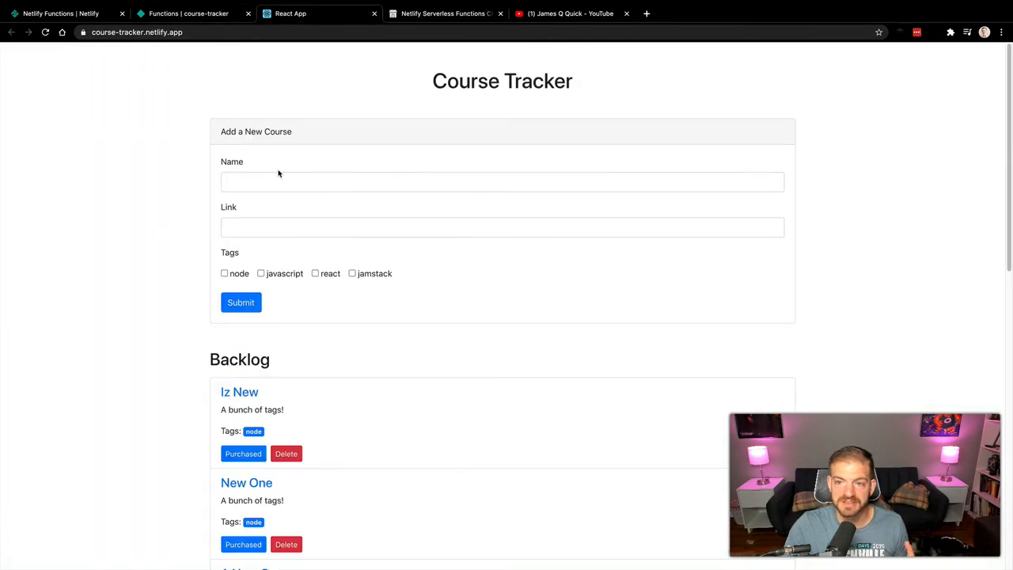
pyautogui.click(503, 181)
pyautogui.write('A New Cours')
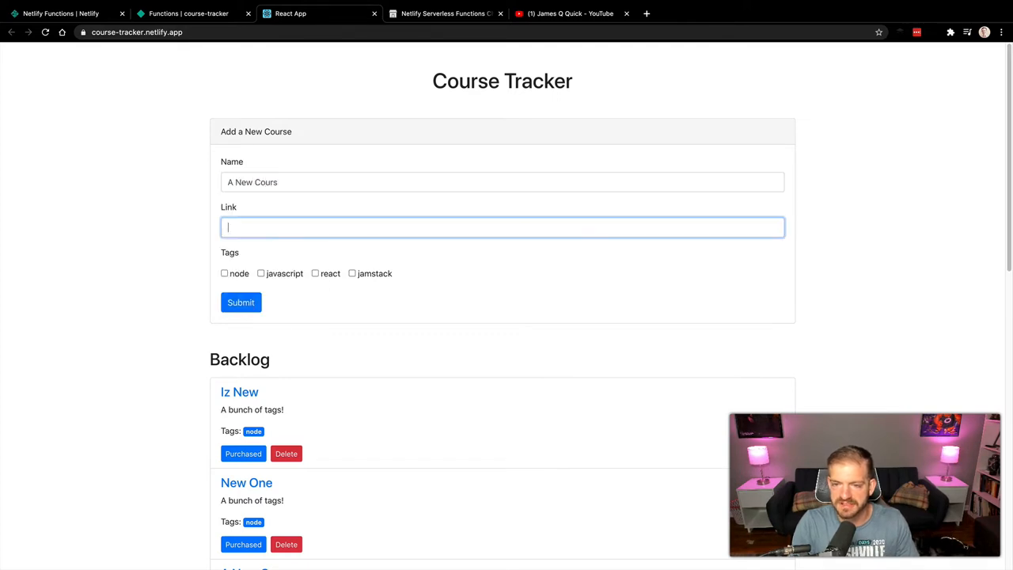
pyautogui.write('wwww')
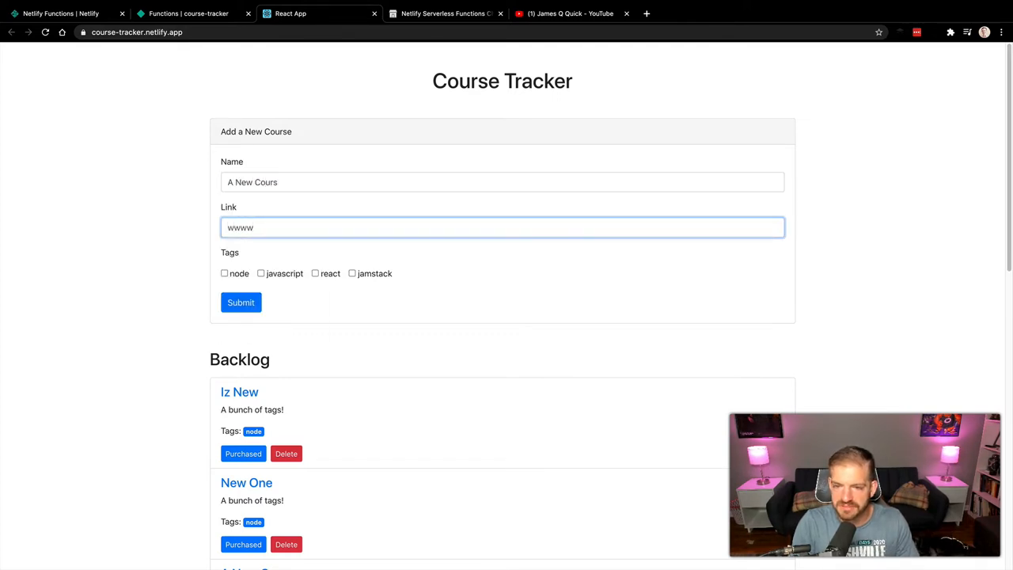
pyautogui.write('www.jamesqquick.co')
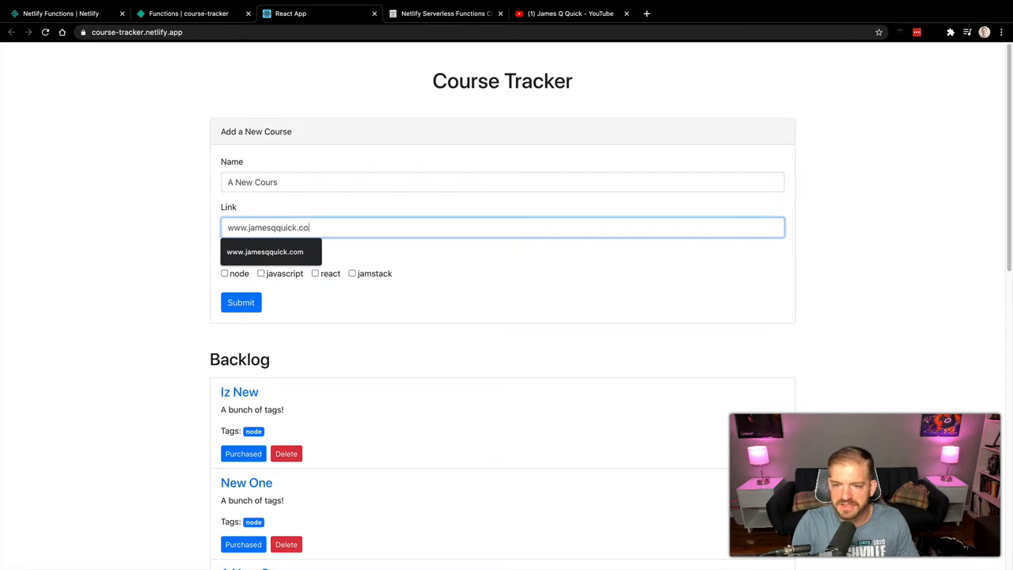
pyautogui.click(264, 251)
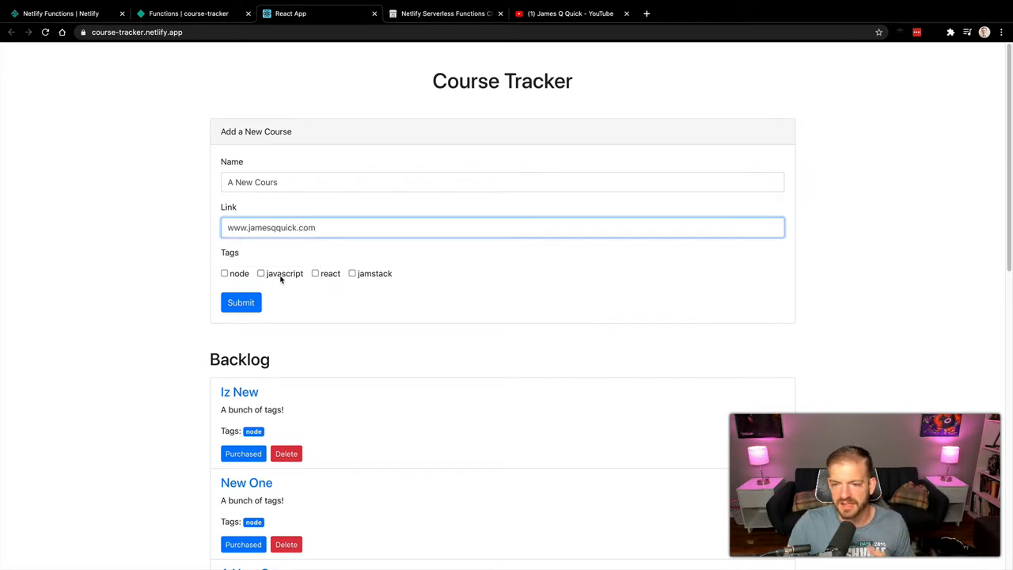
pyautogui.click(261, 273)
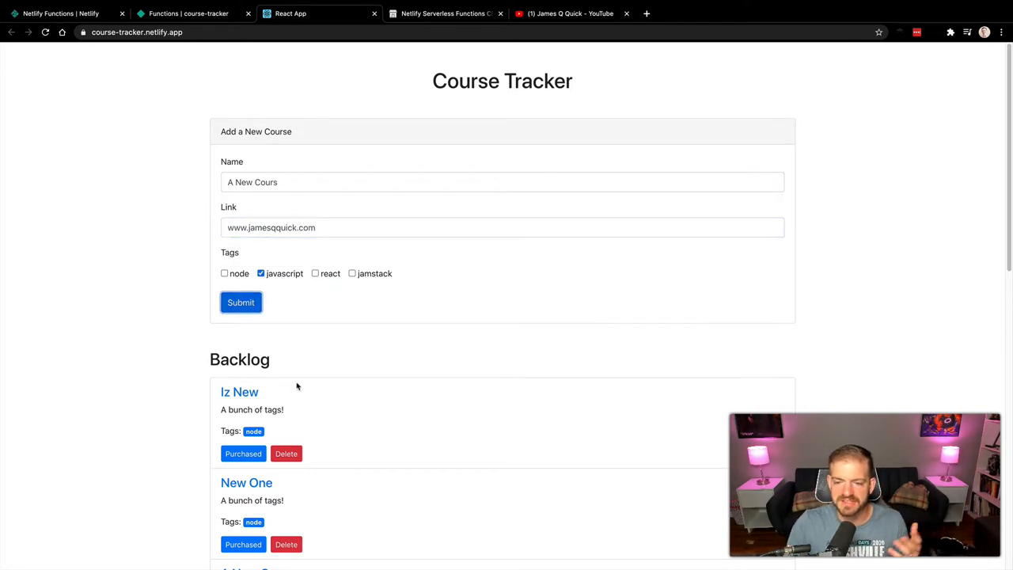
pyautogui.scroll(-3)
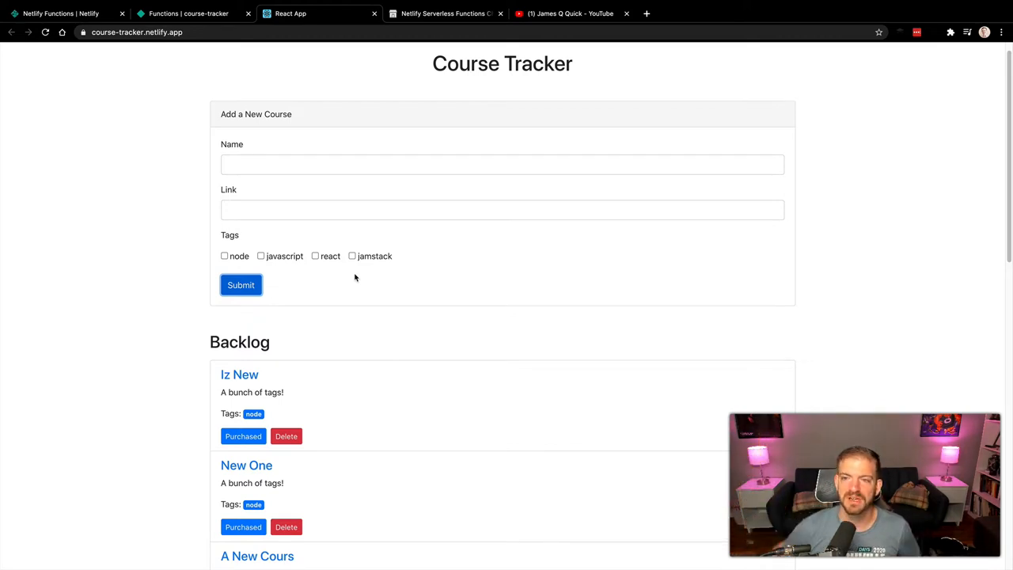
pyautogui.moveTo(135, 150)
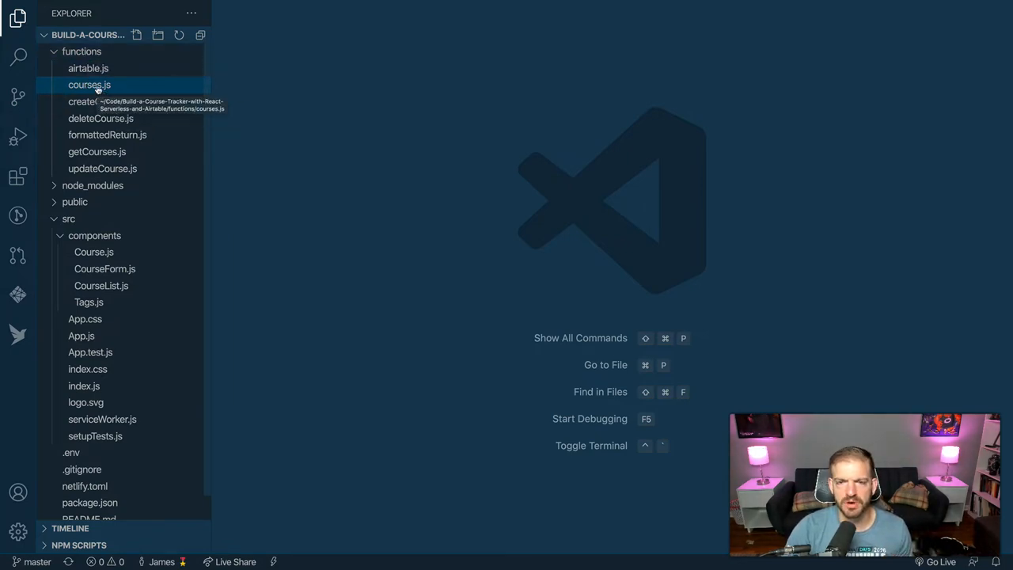
# - Inspect courses.js's GET, POST, PUT and DELETE routing, then open netlify.toml
pyautogui.click(89, 85)
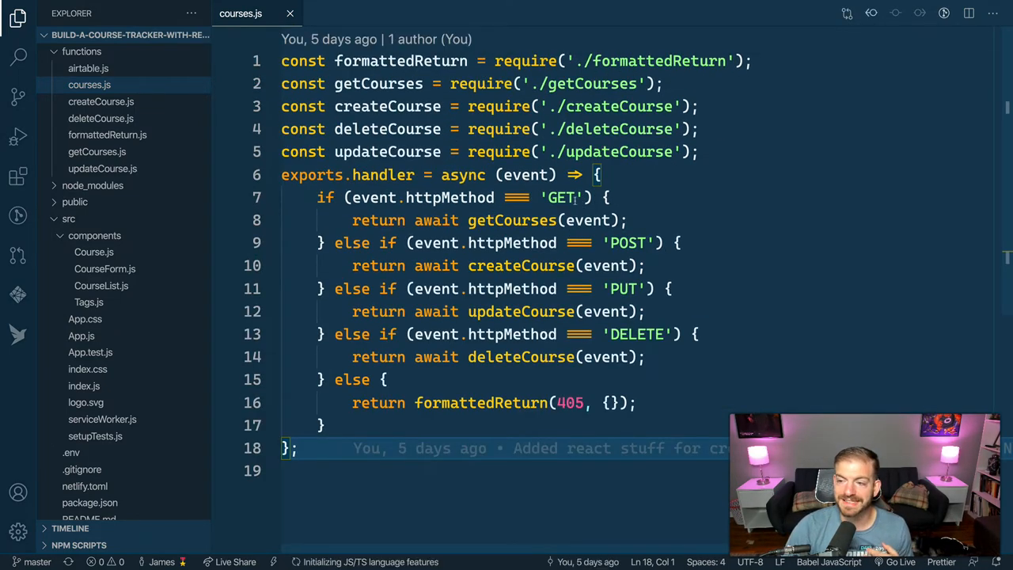
pyautogui.doubleClick(562, 197)
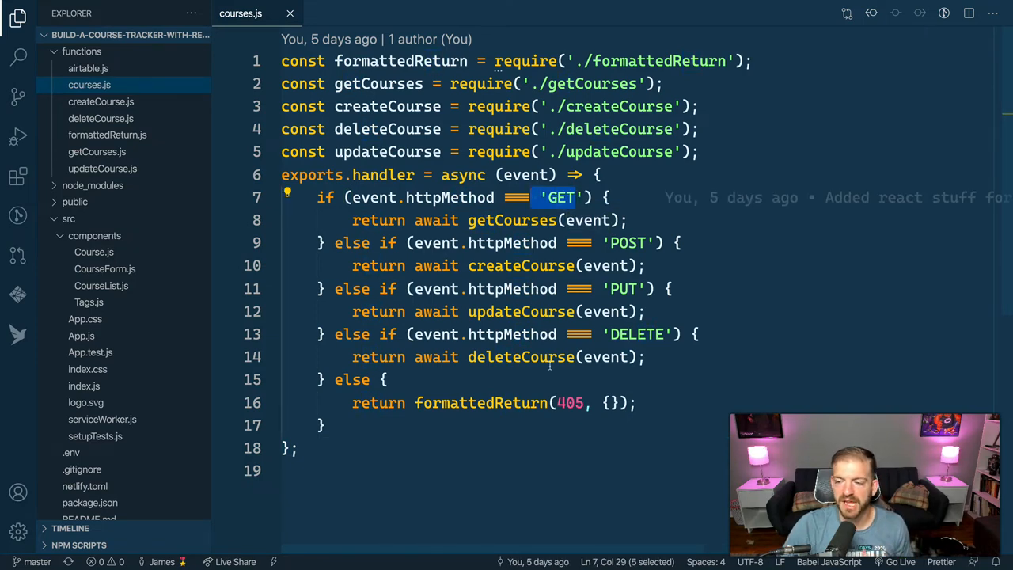
pyautogui.click(538, 357)
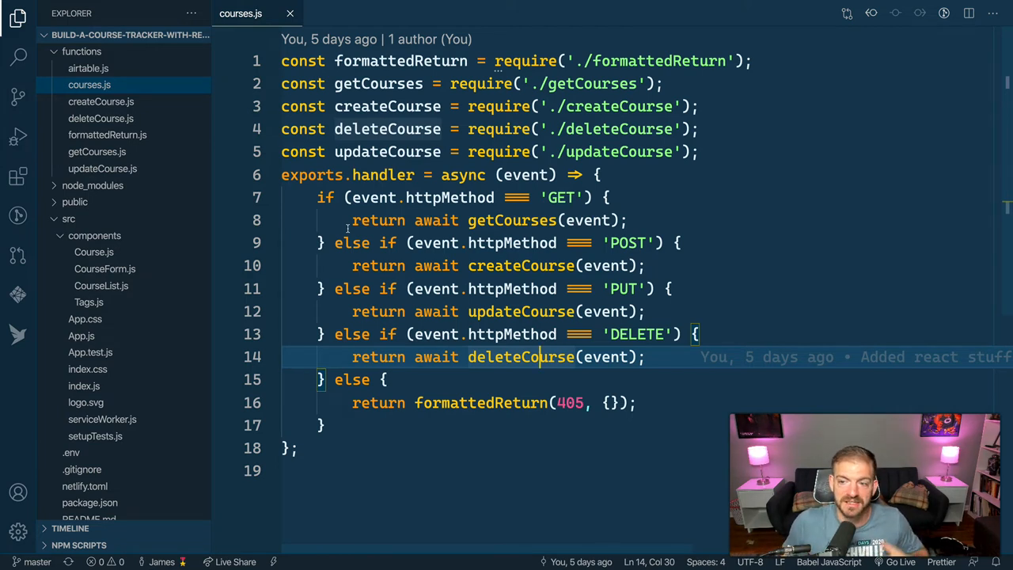
pyautogui.moveTo(426, 211)
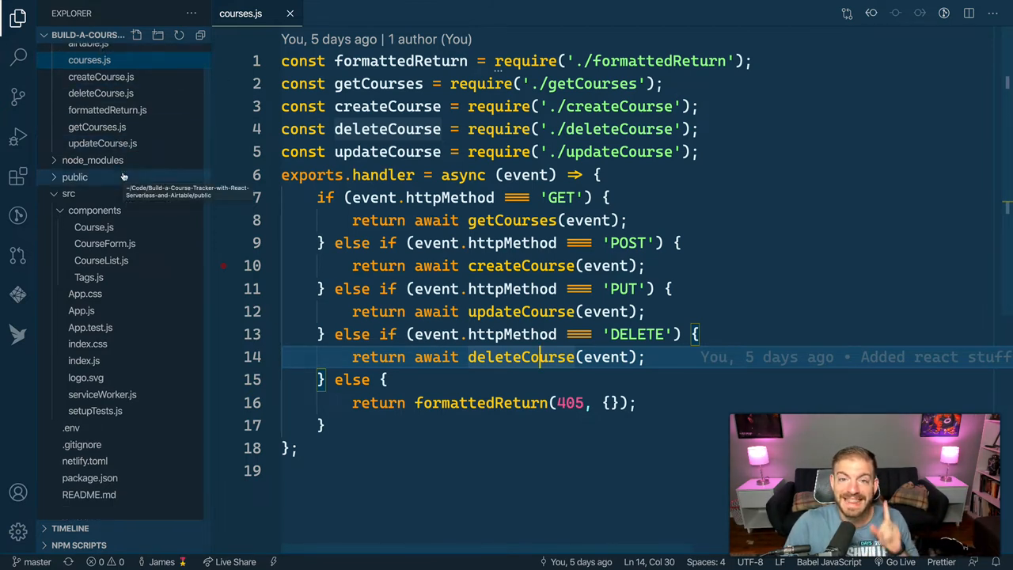
pyautogui.click(84, 460)
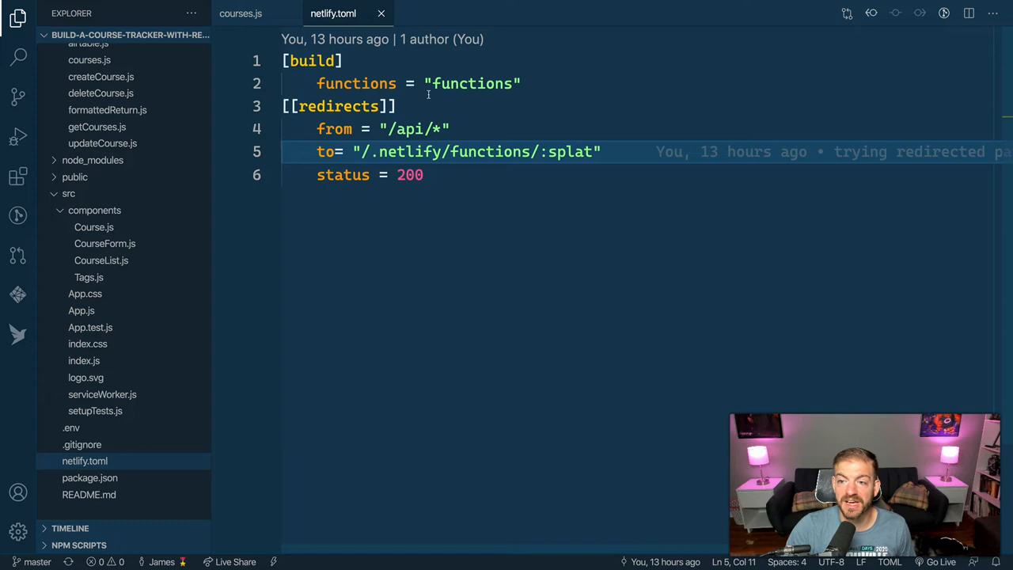
# - Open the integrated terminal below netlify.toml's /api redirect configuration
pyautogui.doubleClick(356, 83)
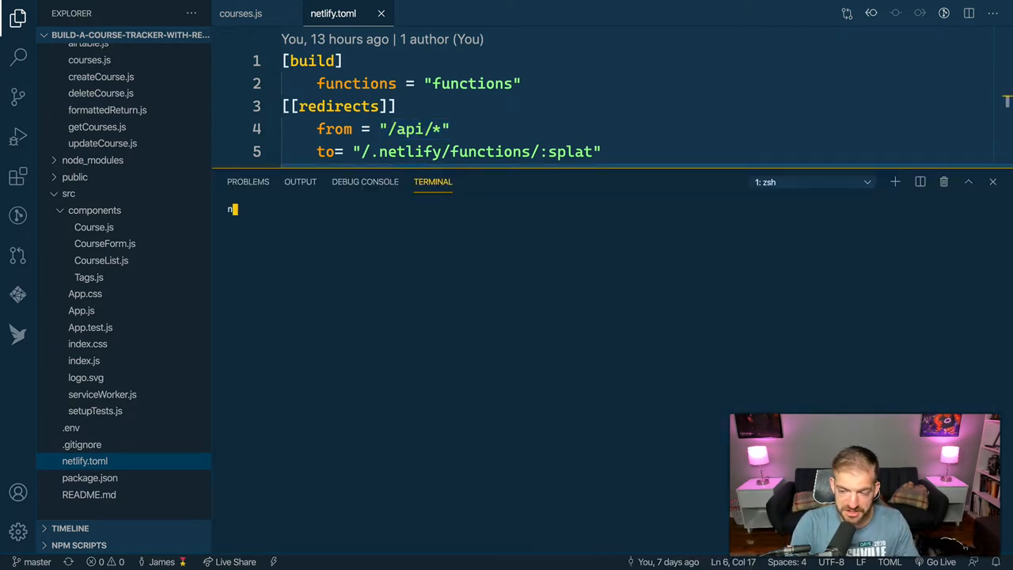
# - Run npm install -g netlify-cli, then type netlify dev at the prompt
pyautogui.write('npm install')
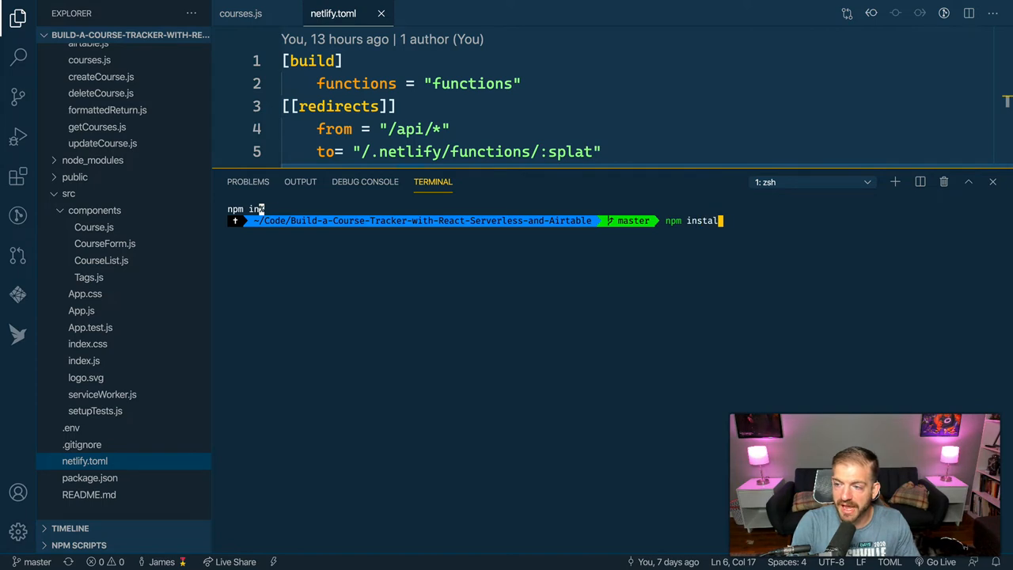
pyautogui.write('-g netlif-')
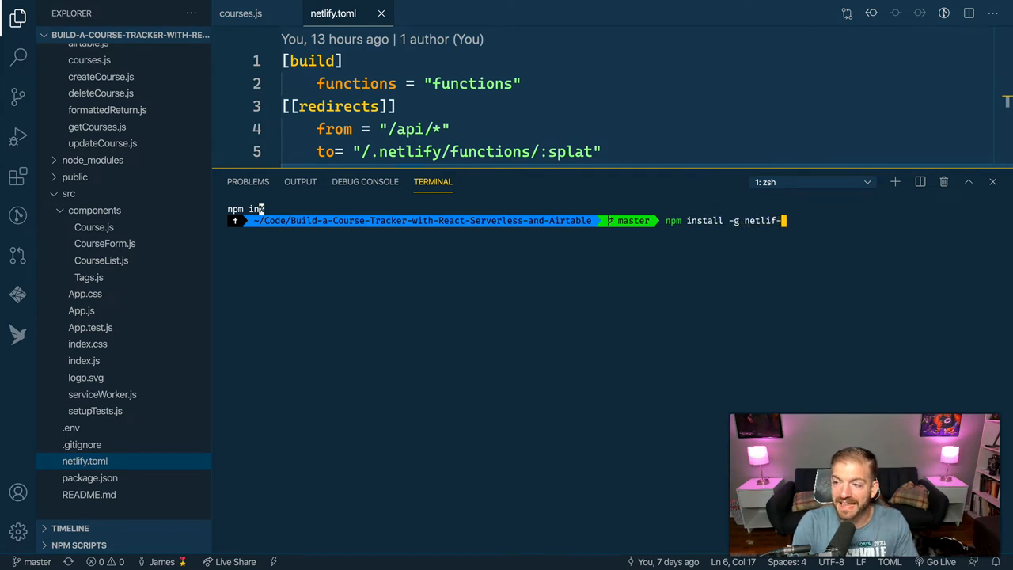
pyautogui.write('cli')
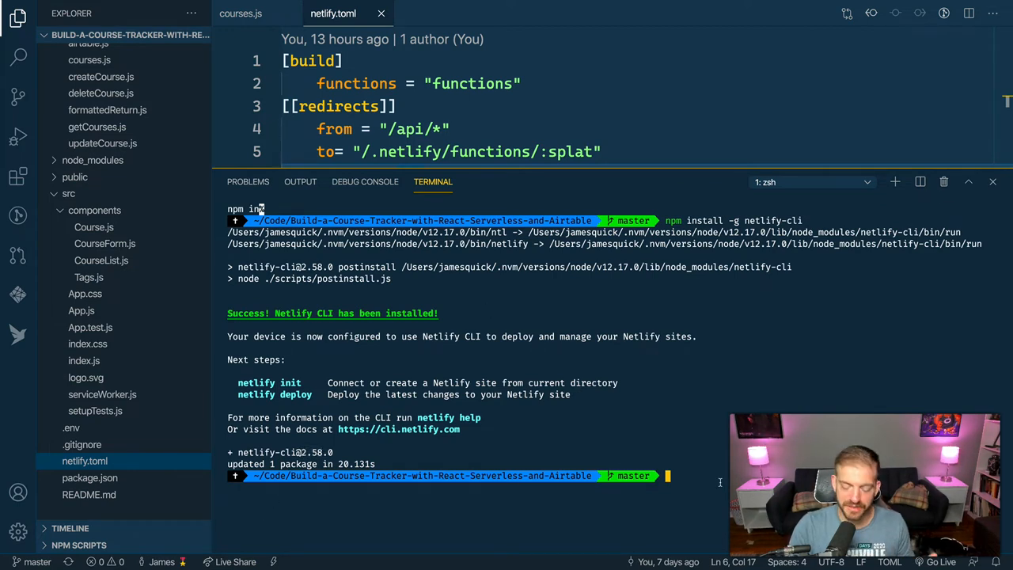
pyautogui.write('netlify')
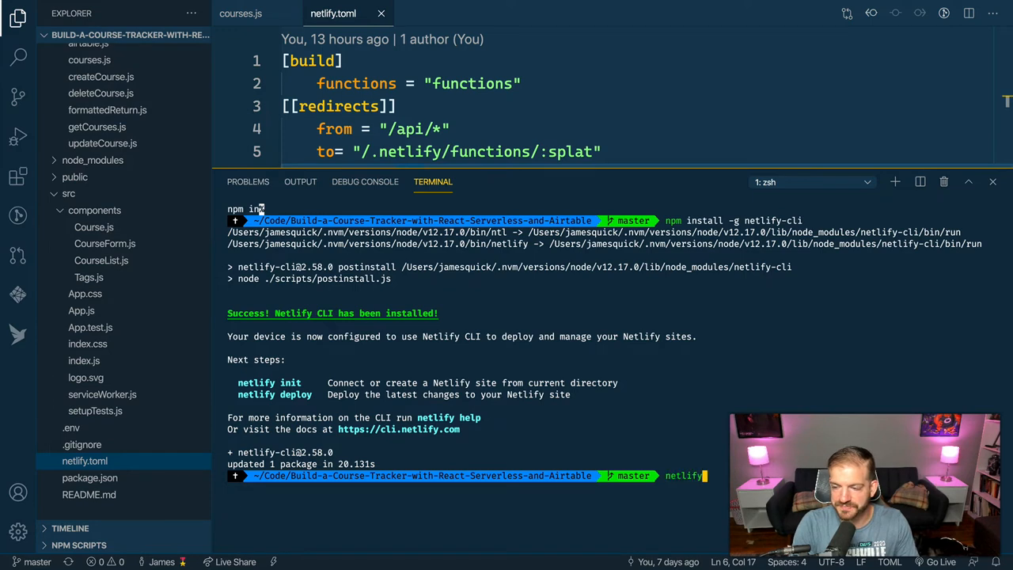
pyautogui.write('dev')
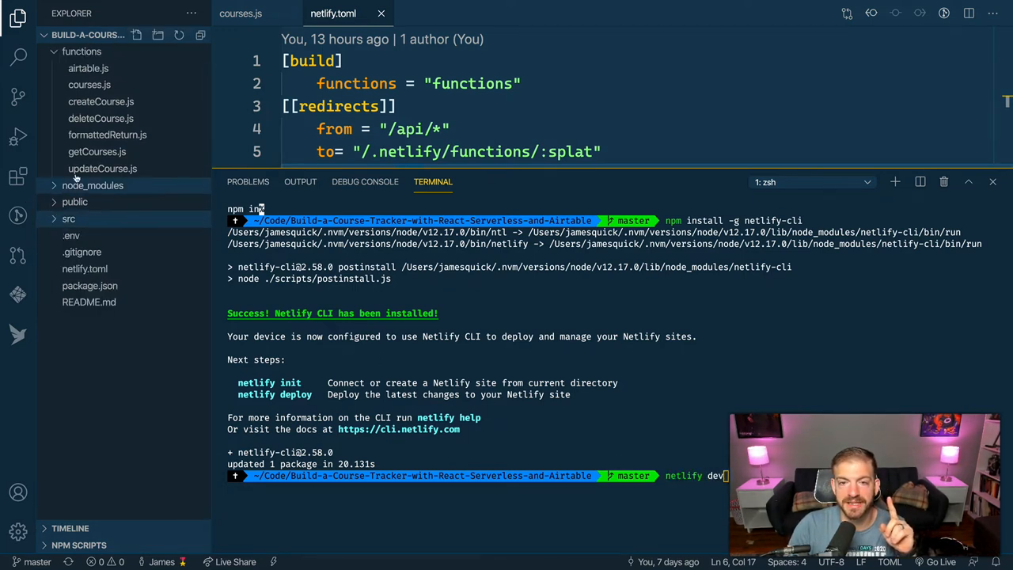
pyautogui.moveTo(102, 168)
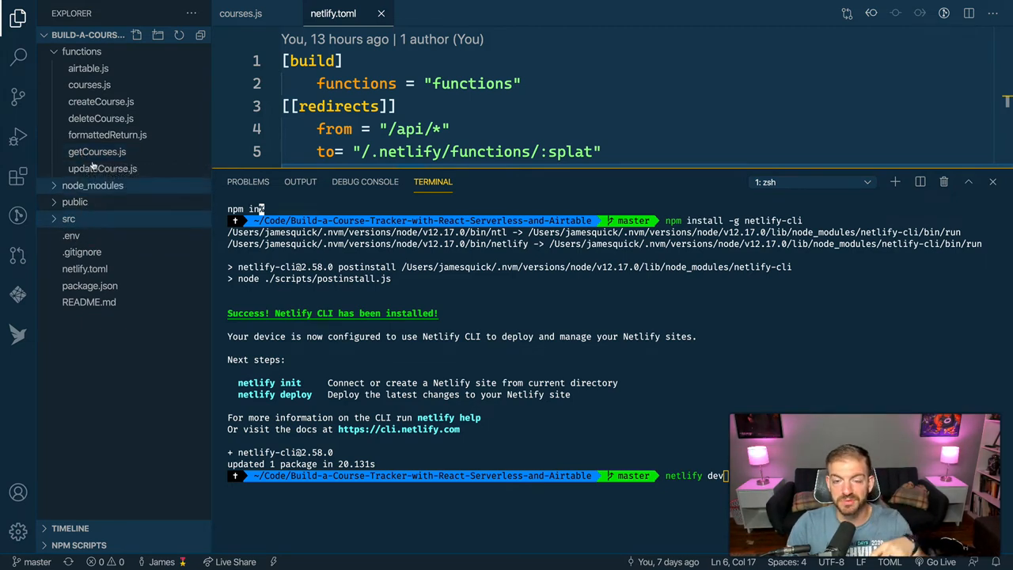
pyautogui.moveTo(82, 52)
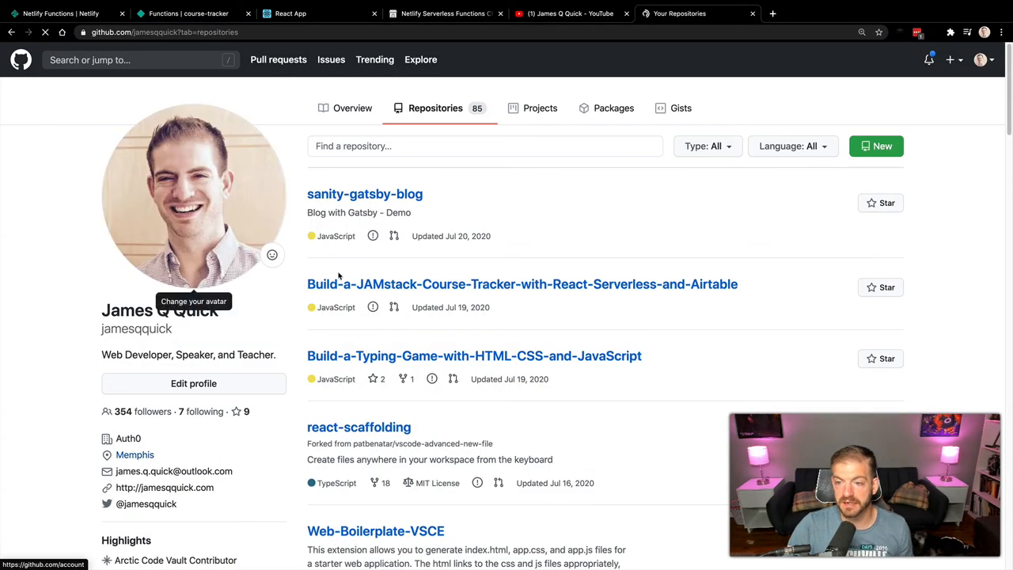
# - Open the Build-a-JAMstack-Course-Tracker-with-React-Serverless-and-Airtable repository on GitHub
pyautogui.click(523, 284)
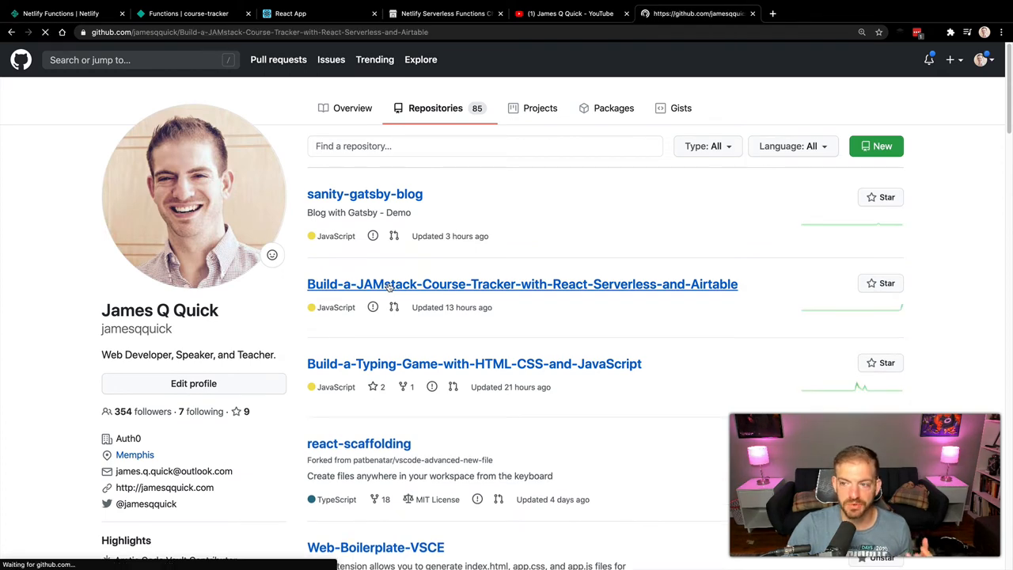
pyautogui.click(522, 284)
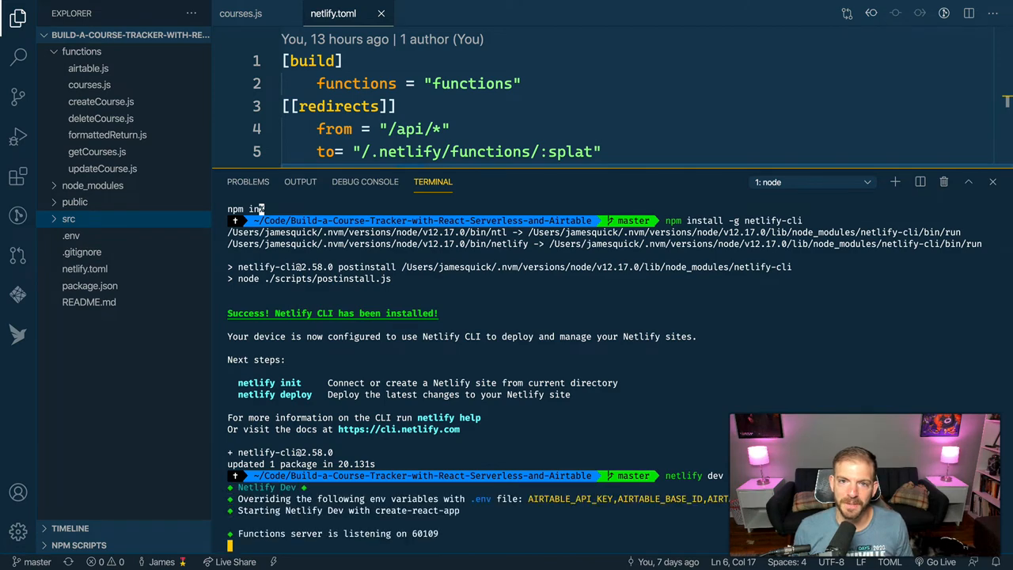
# - Run Netlify Dev on localhost:8888 and view CourseForm.js's /api/courses POST fetch
pyautogui.scroll(-3)
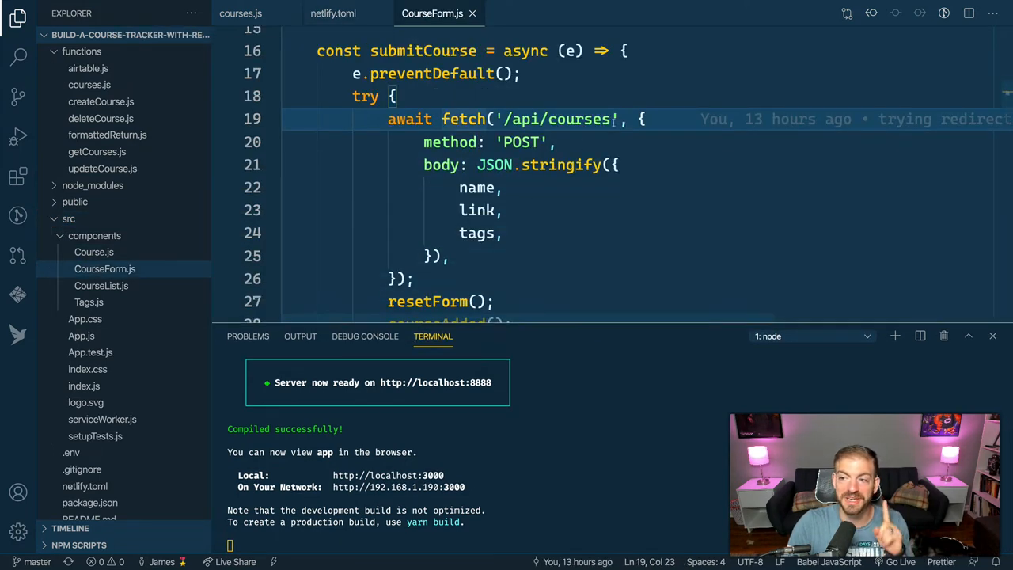
# - Show fetch('/api/courses') in CourseForm.js and the netlify.toml redirect, then view localhost:8888
pyautogui.doubleClick(556, 119)
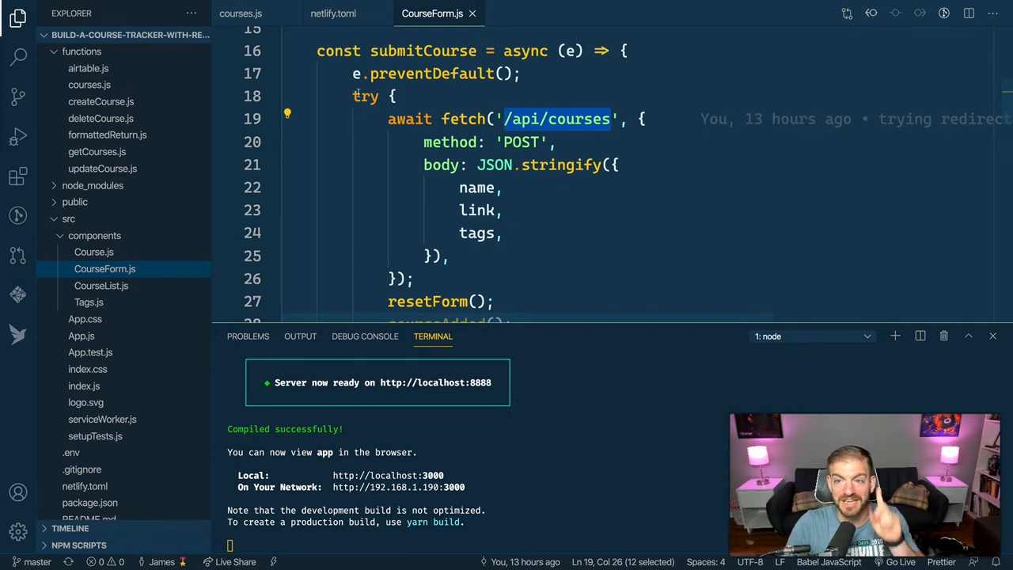
pyautogui.click(333, 13)
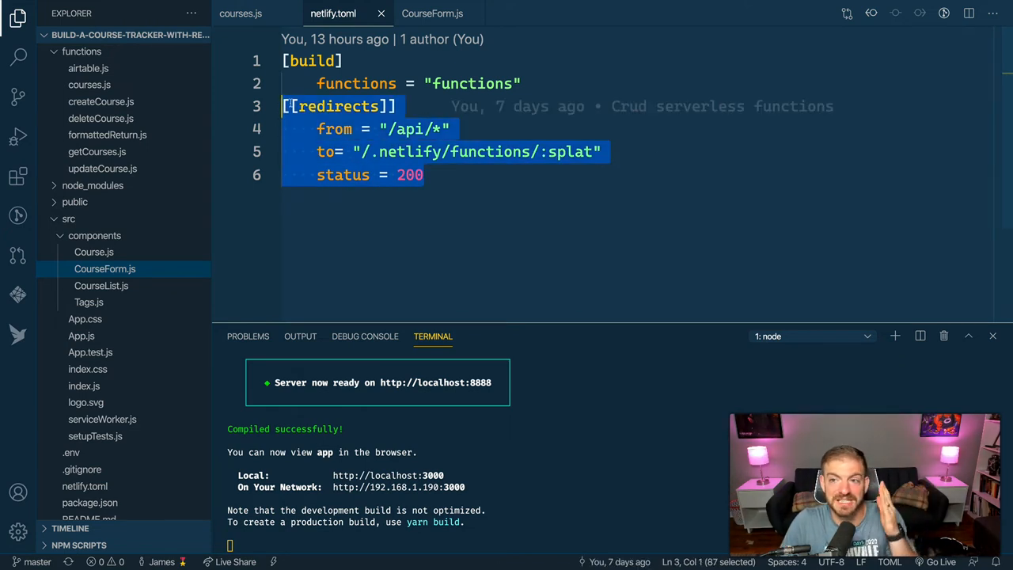
pyautogui.click(432, 14)
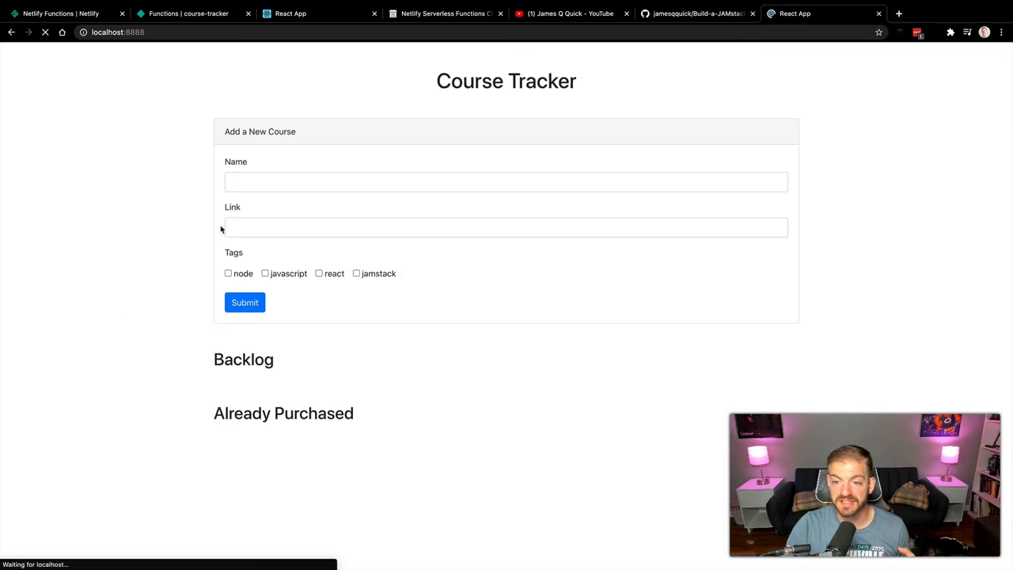
# - Verify in DevTools Network that GET localhost:8888/api/courses returns 200 OK, then return to Netlify Functions
pyautogui.rightClick(221, 230)
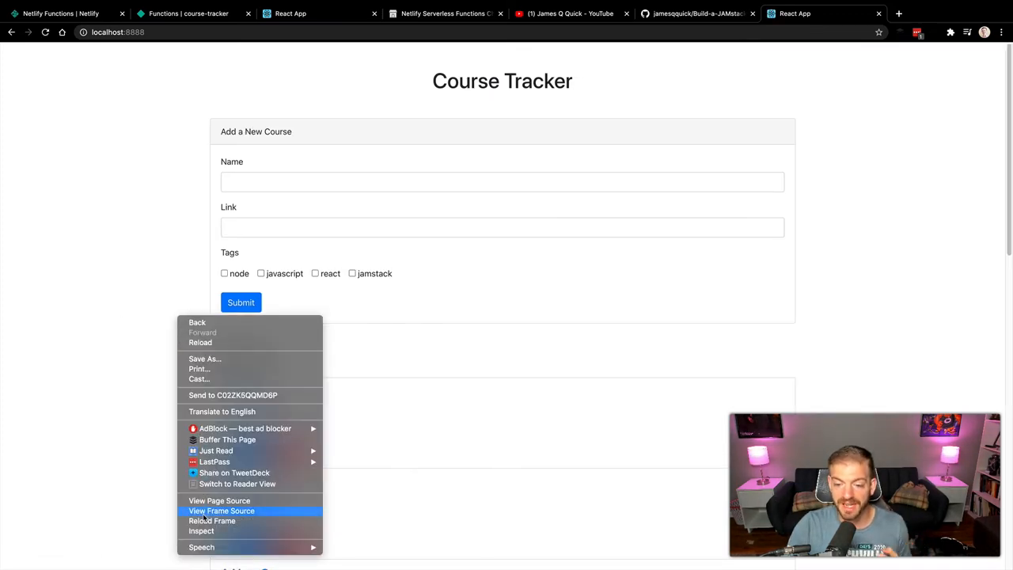
pyautogui.click(201, 531)
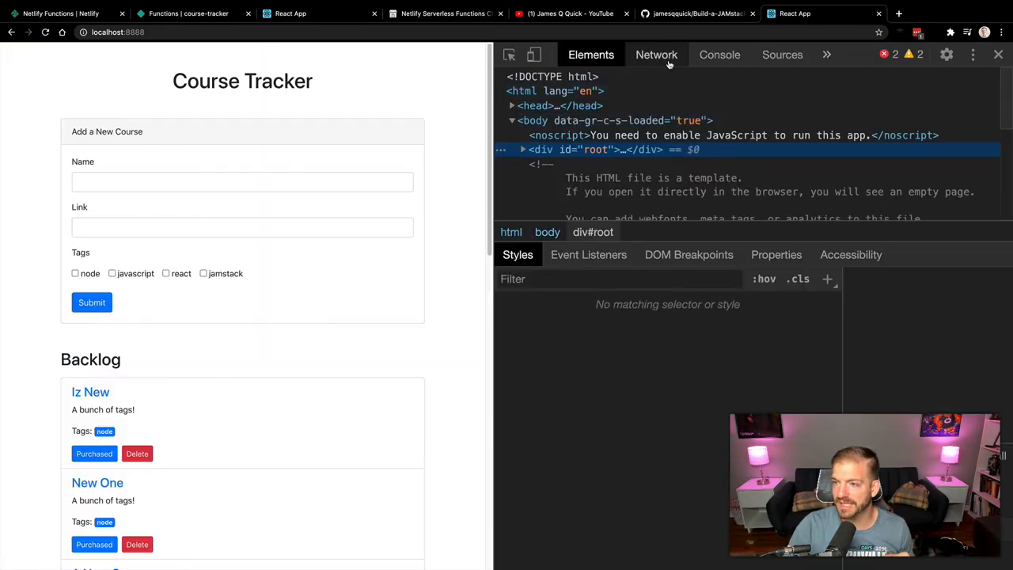
pyautogui.click(656, 54)
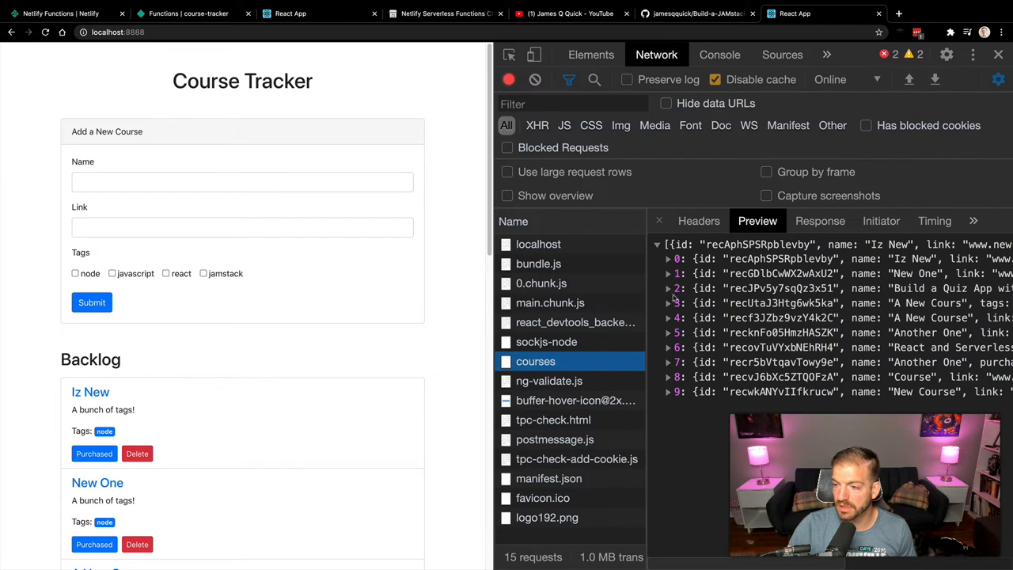
pyautogui.click(699, 221)
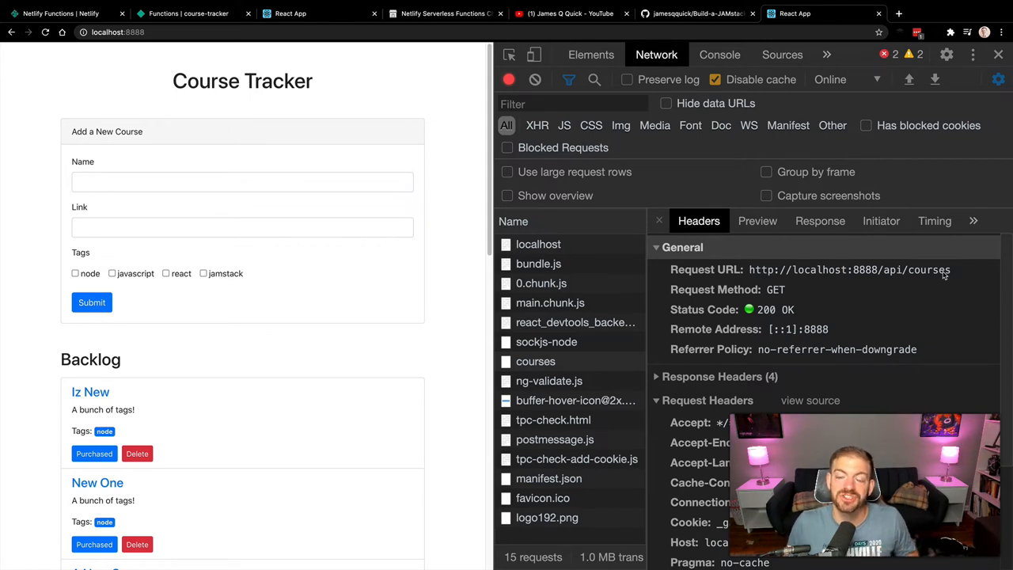
pyautogui.moveTo(383, 278)
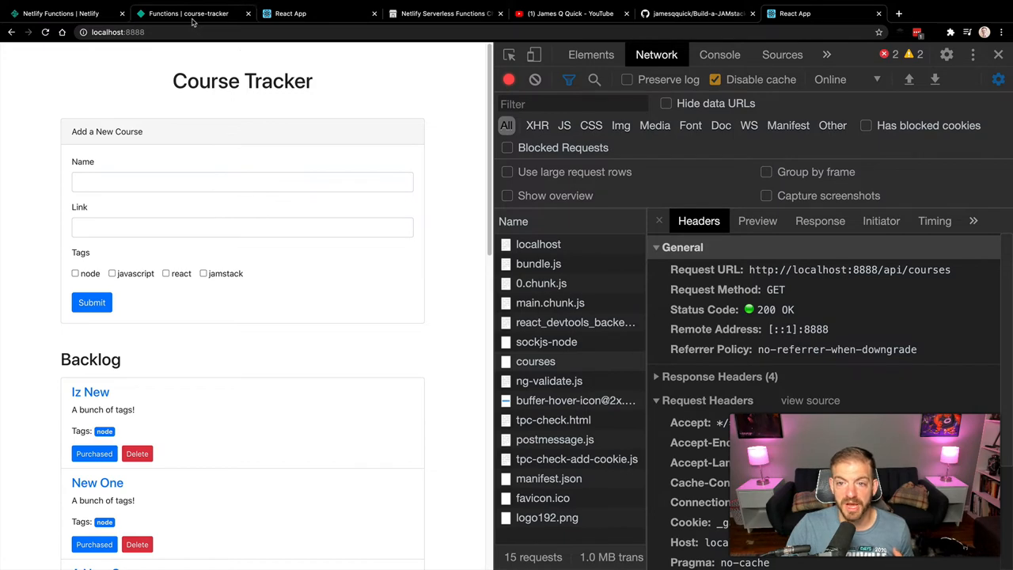
pyautogui.click(188, 13)
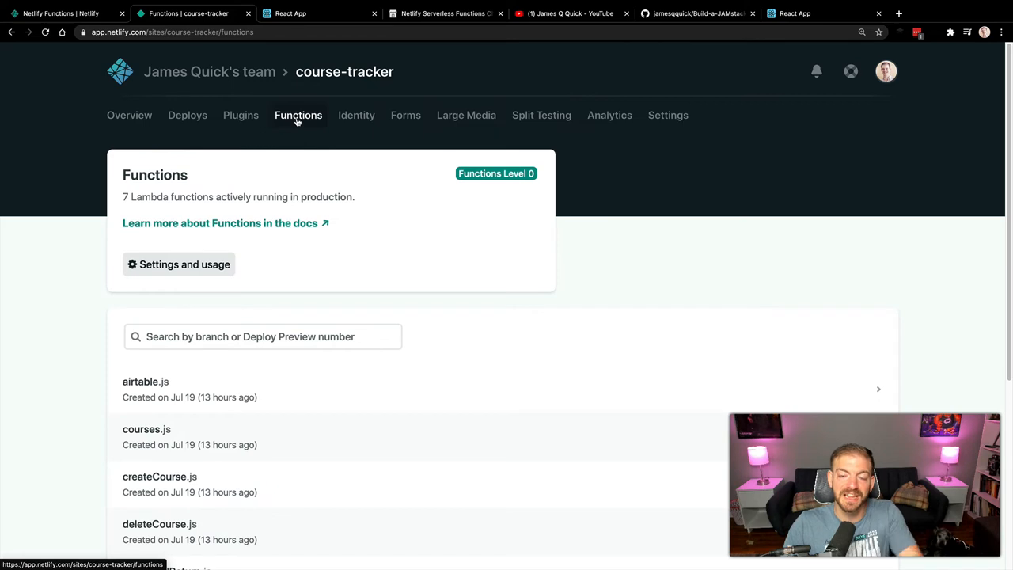
# - Browse the course-tracker functions list, site overview, deploy history and Build & deploy settings
pyautogui.scroll(-3)
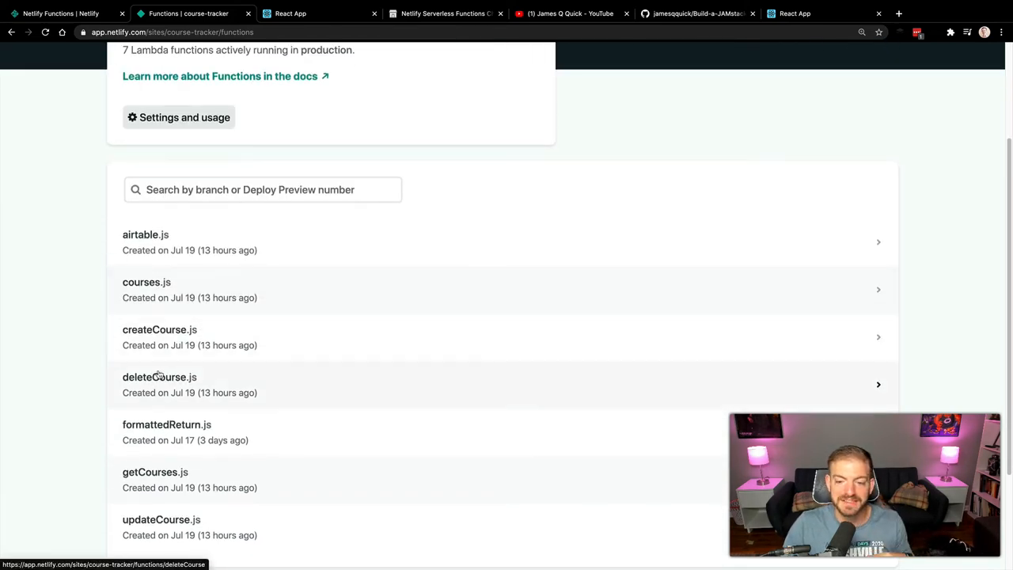
pyautogui.scroll(-3)
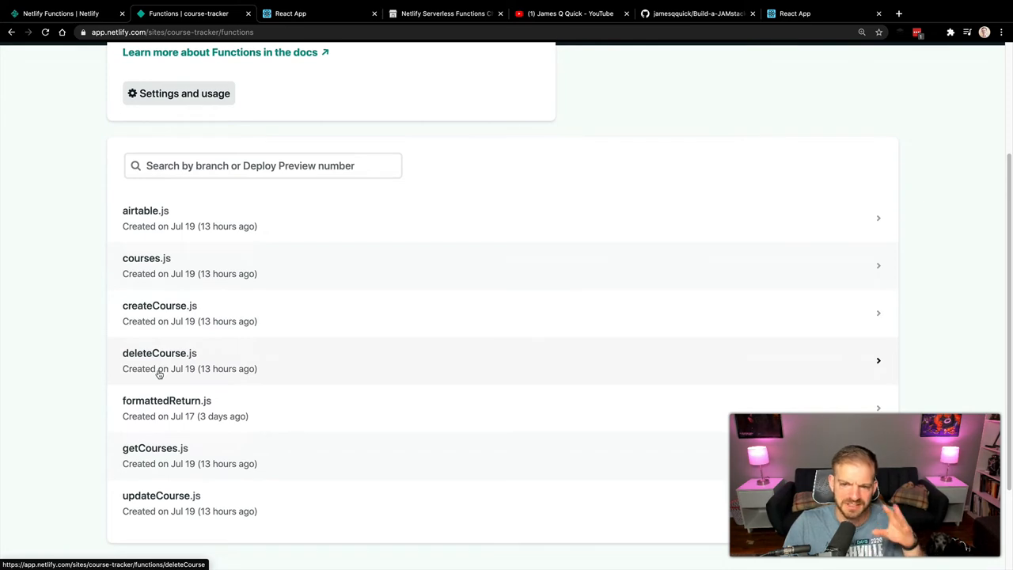
pyautogui.moveTo(194, 270)
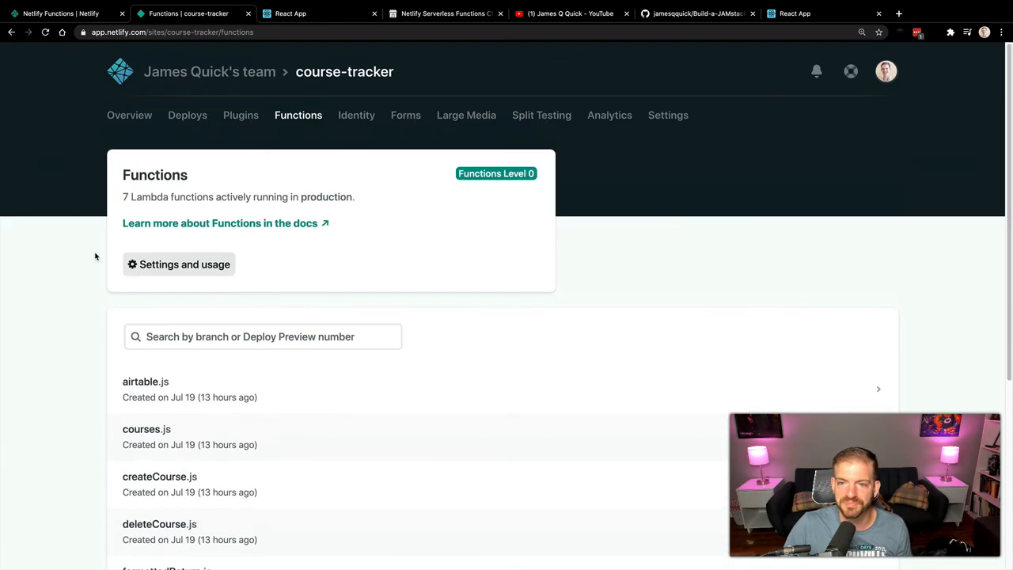
pyautogui.moveTo(208, 121)
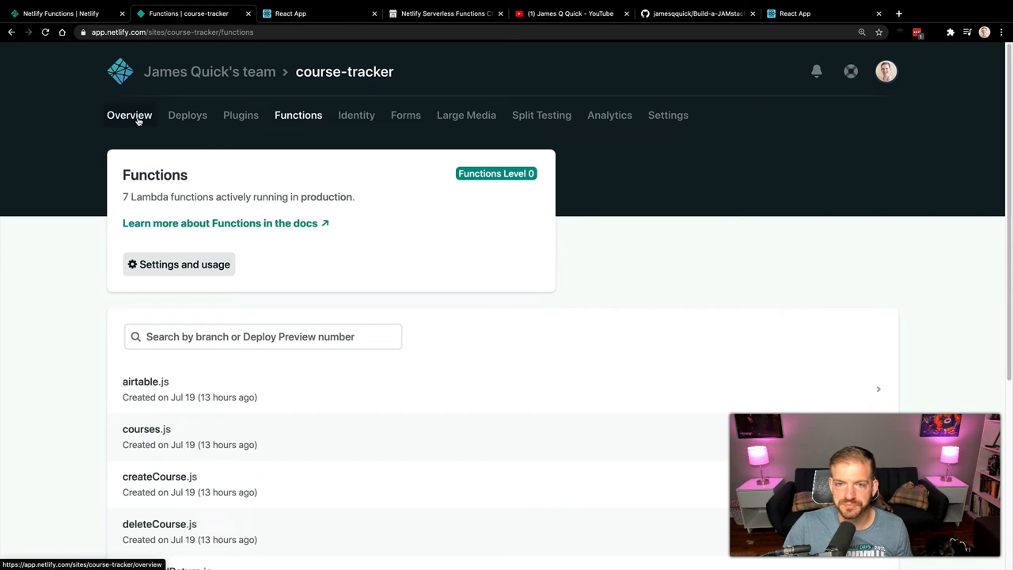
pyautogui.click(188, 115)
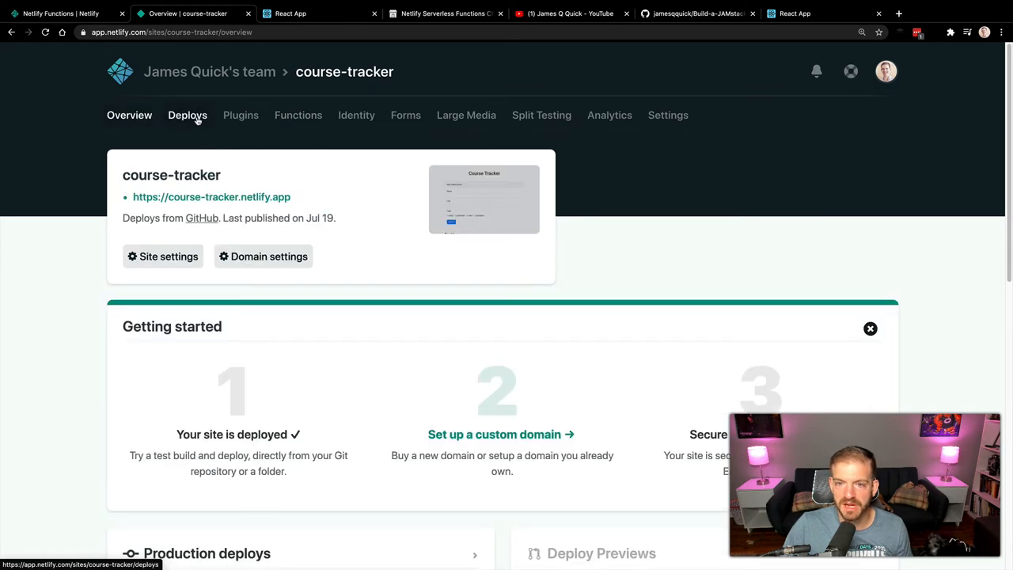
pyautogui.click(188, 115)
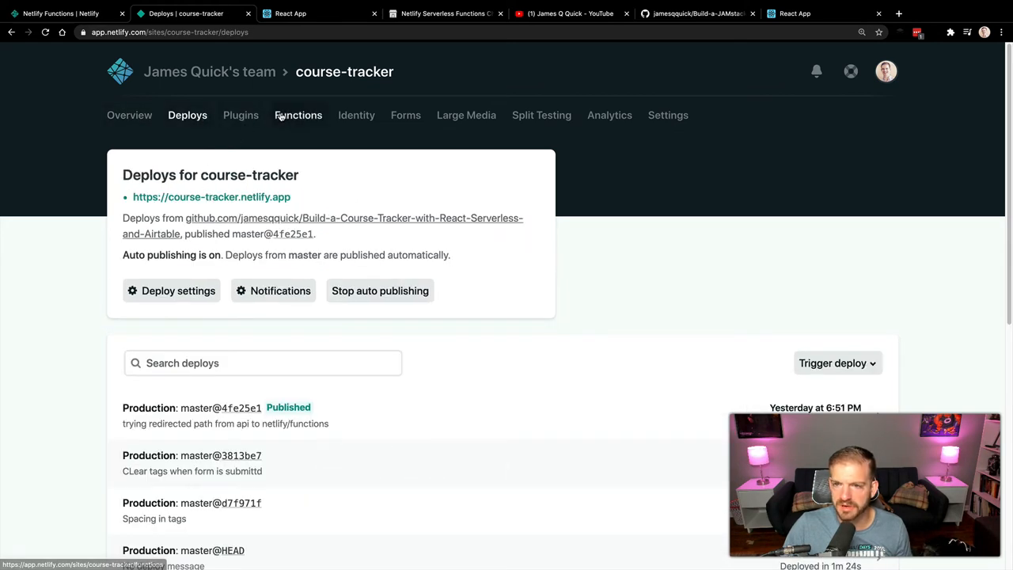
pyautogui.click(668, 115)
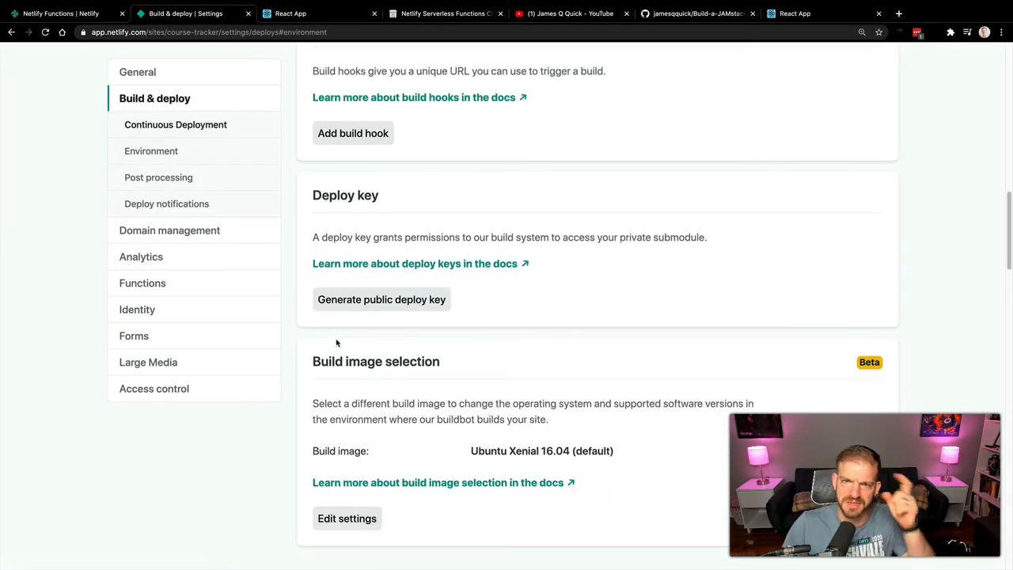
pyautogui.moveTo(390, 335)
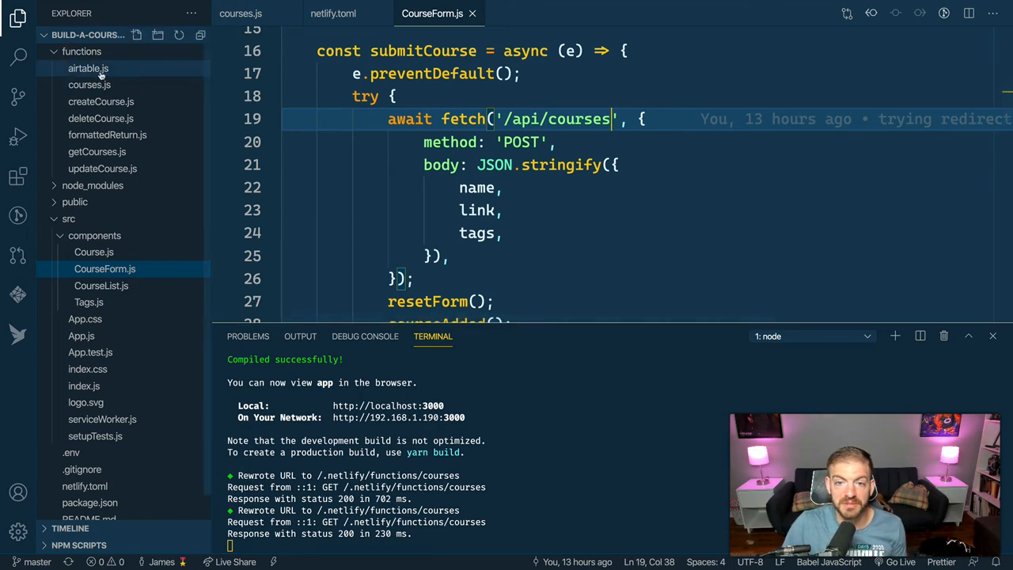
# - Open functions/airtable.js and highlight process.env.AIRTABLE_API_KEY
pyautogui.click(88, 68)
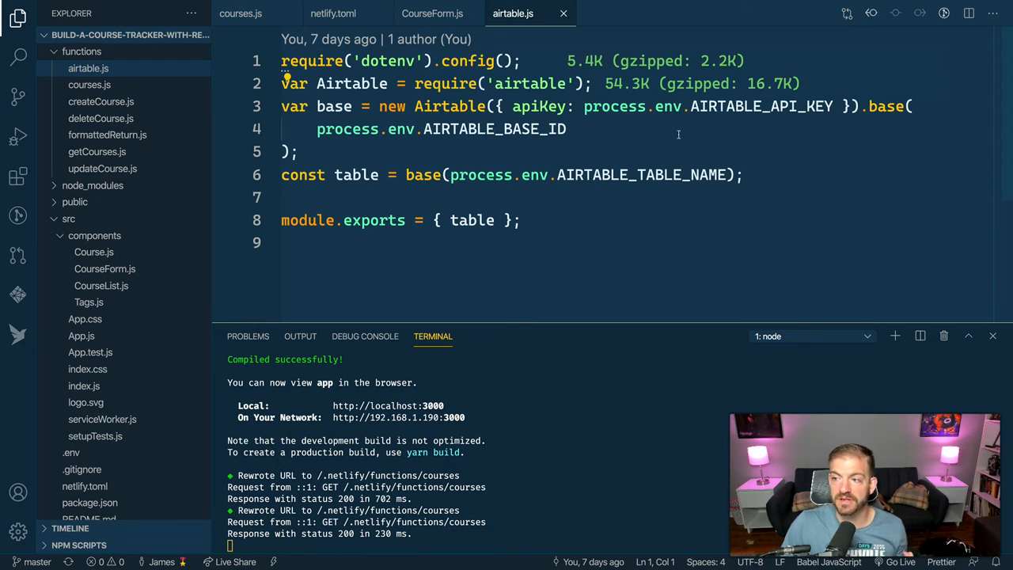
pyautogui.moveTo(583, 107); pyautogui.dragTo(833, 106)
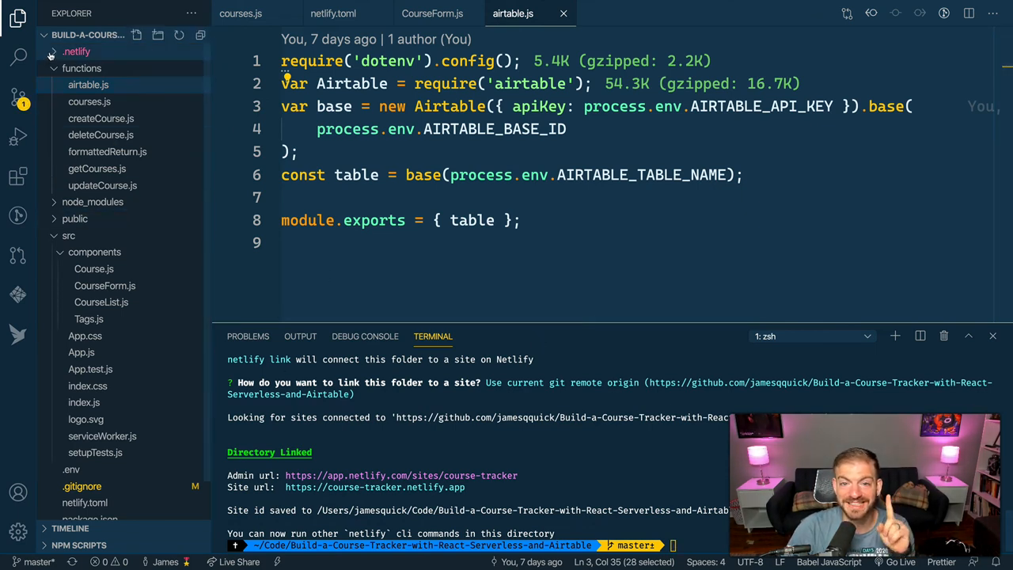
# - View the siteId in .netlify/state.json, then switch through Chrome tabs to the YouTube channel
pyautogui.click(76, 51)
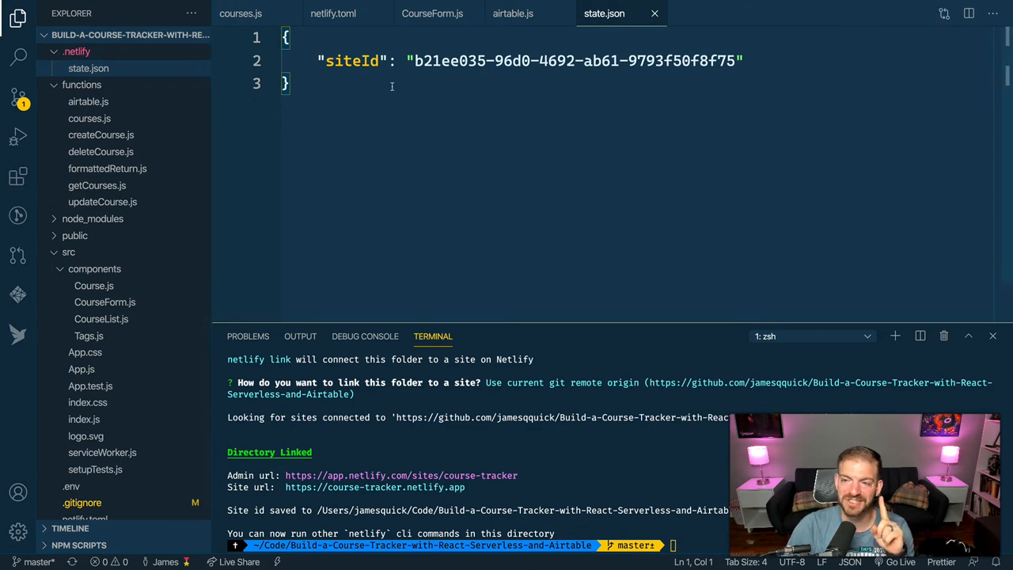
pyautogui.moveTo(401, 119)
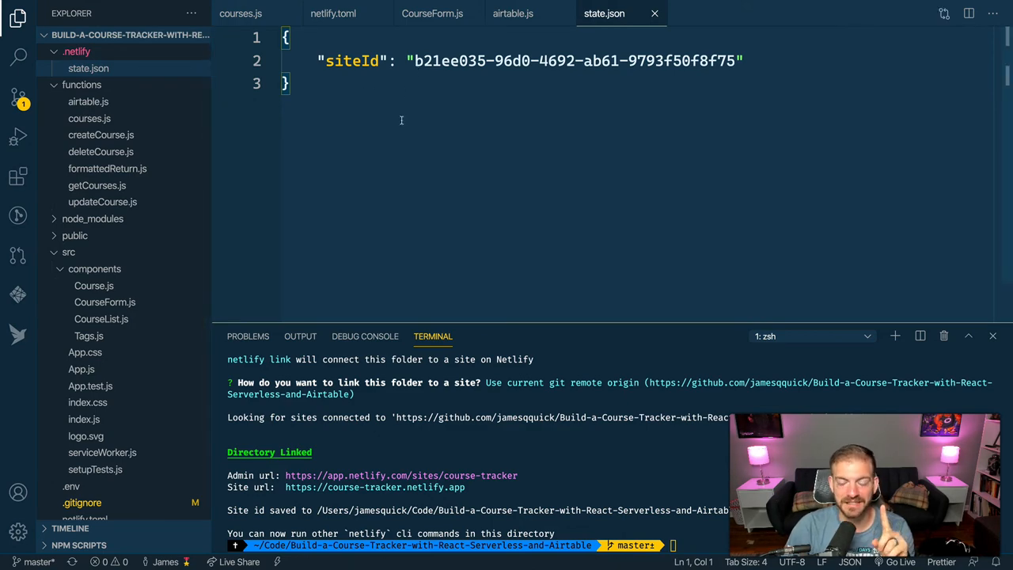
pyautogui.click(514, 13)
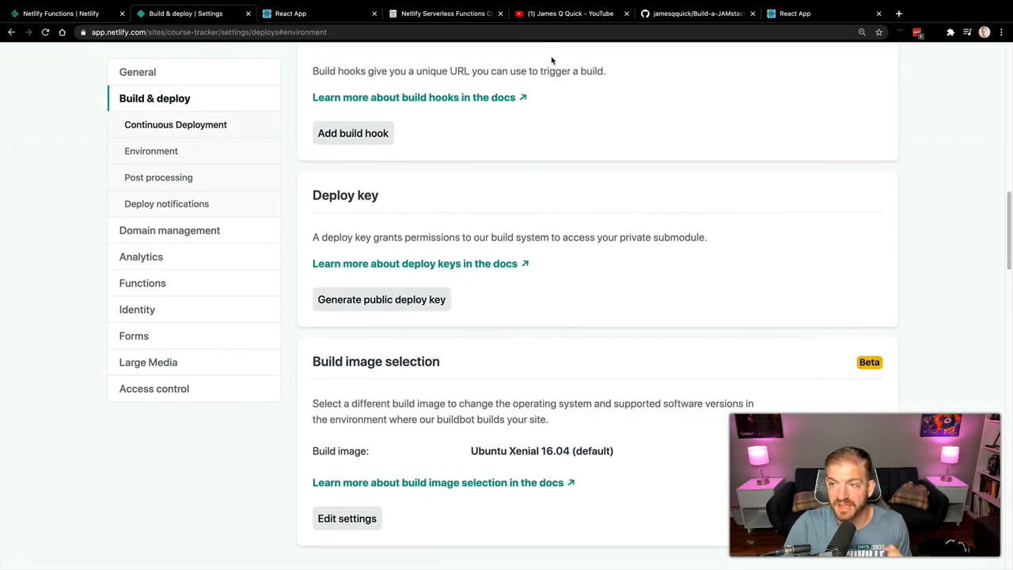
pyautogui.click(563, 14)
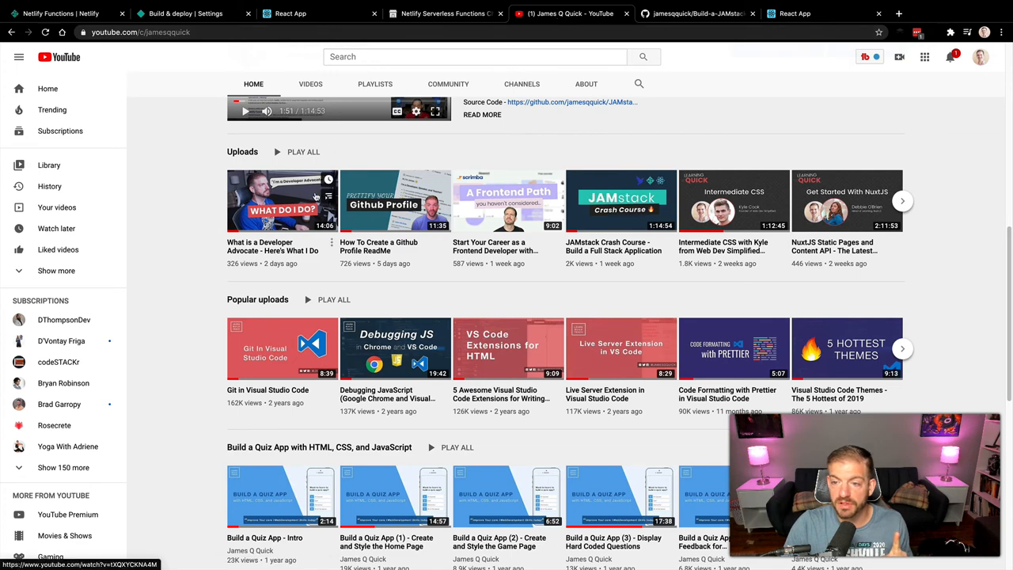
# - Open and pause the JAMstack Crash Course video, then go to the GitHub repository tab
pyautogui.click(622, 201)
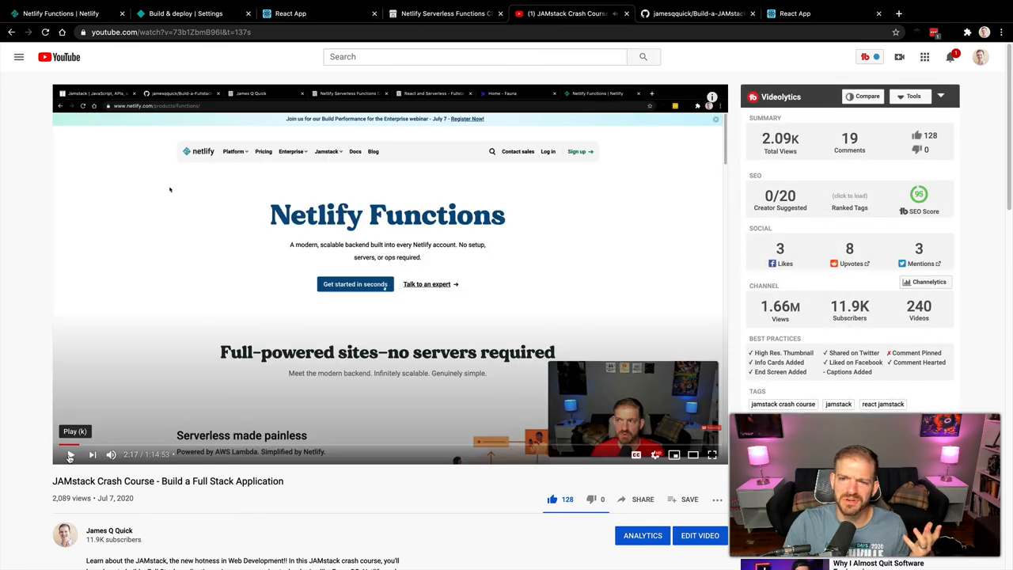
pyautogui.click(70, 454)
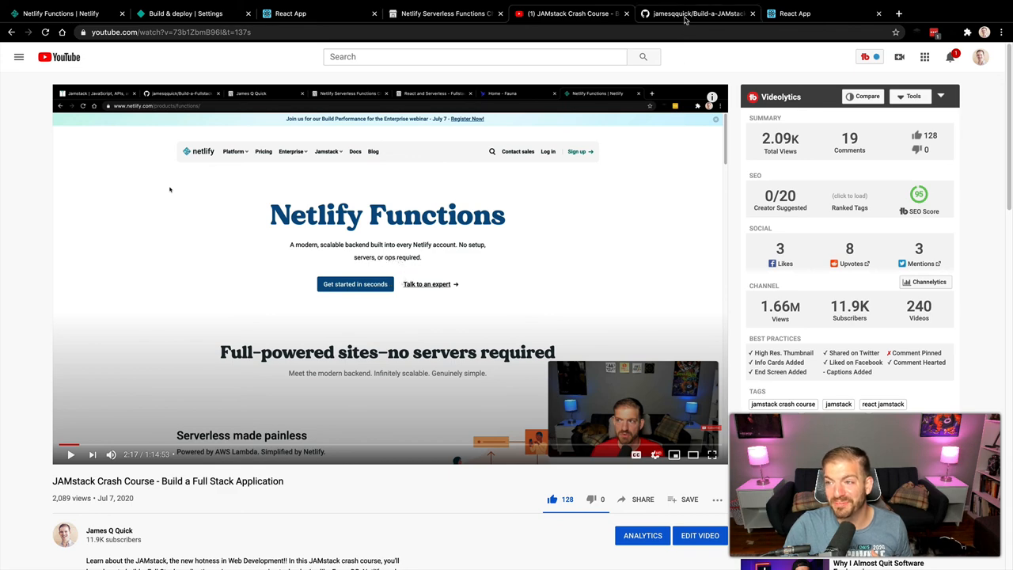
pyautogui.click(696, 13)
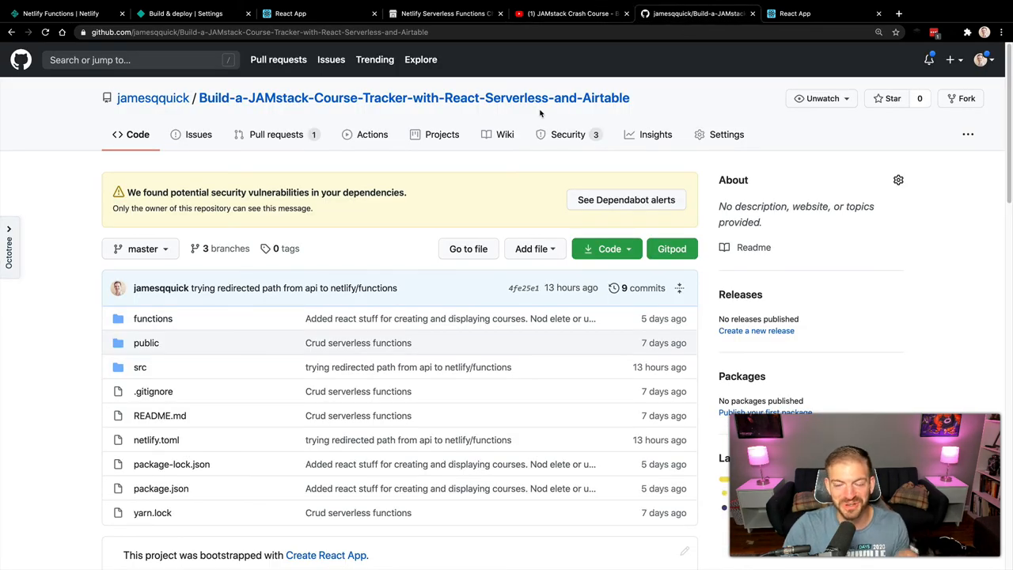